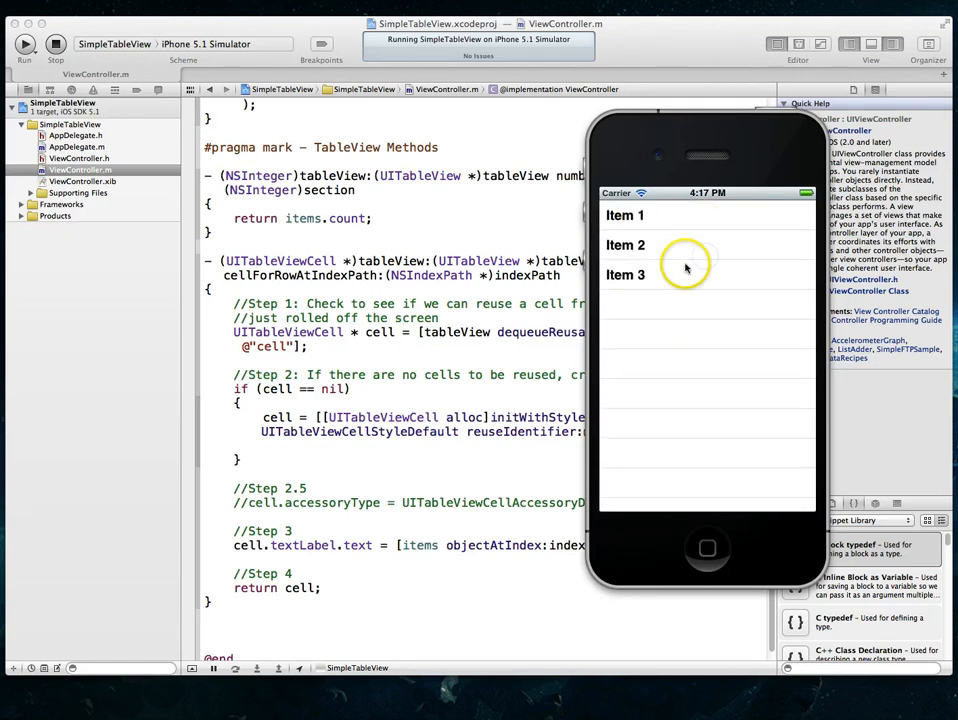
mouse_move(718, 335)
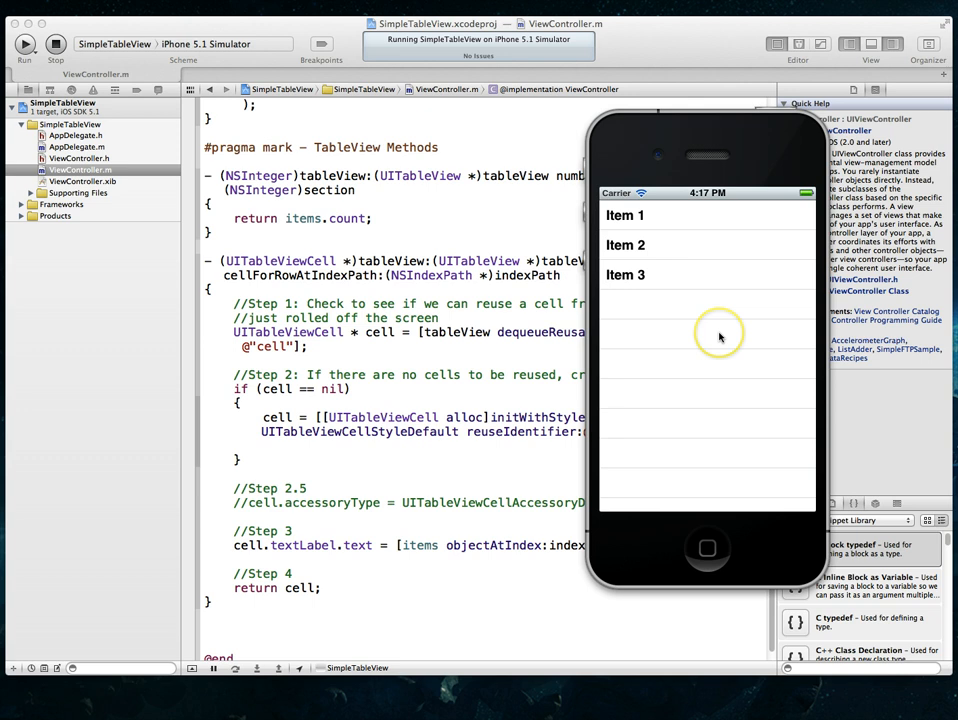
mouse_move(660, 215)
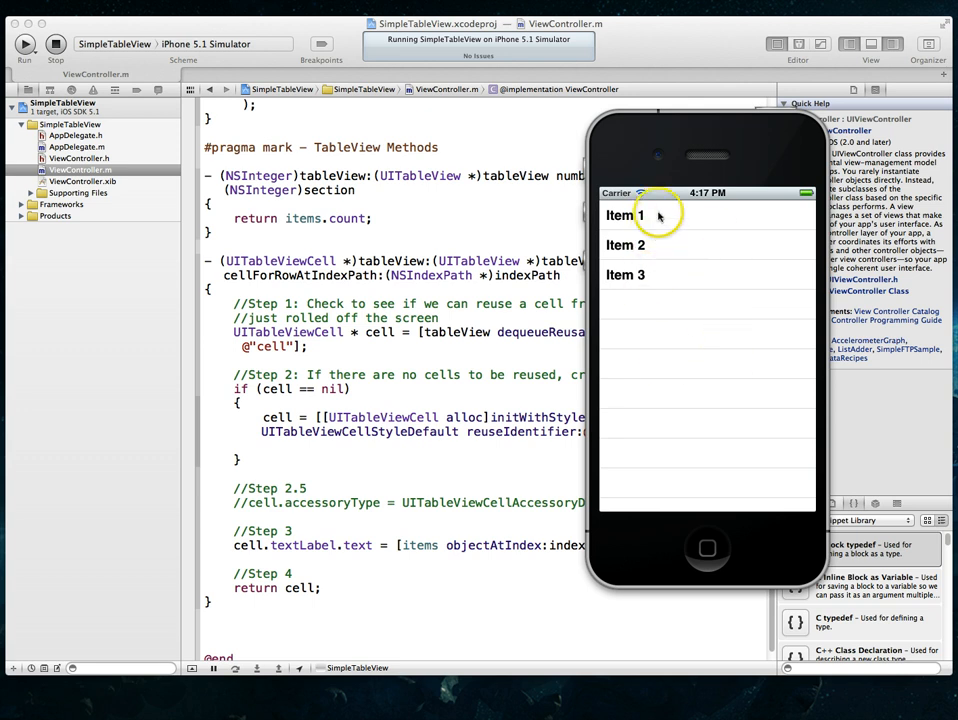
mouse_move(645, 258)
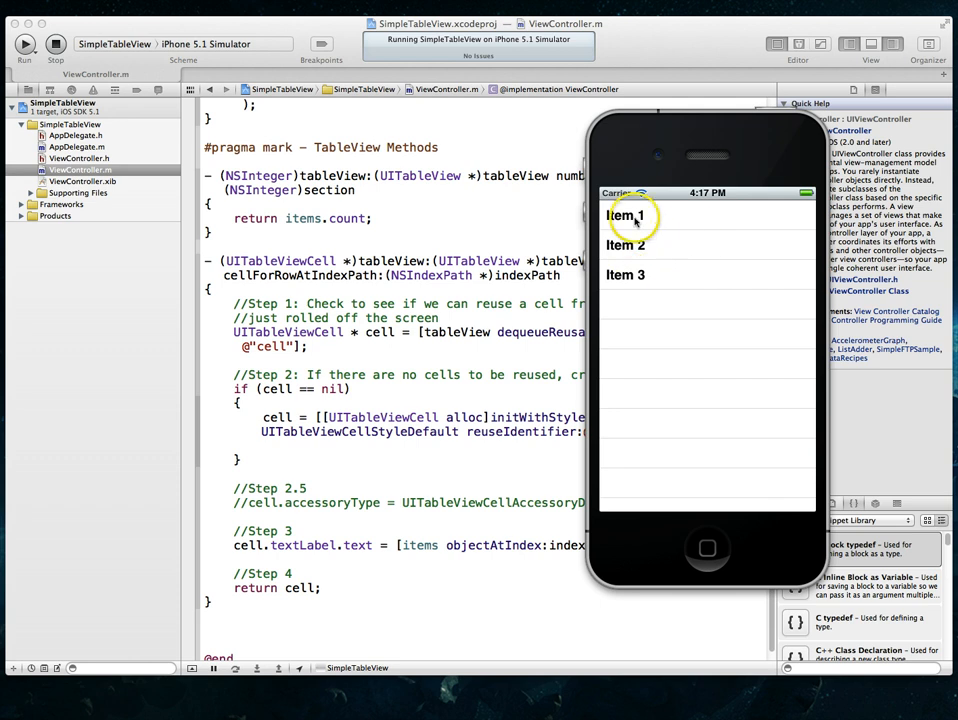
mouse_move(699, 272)
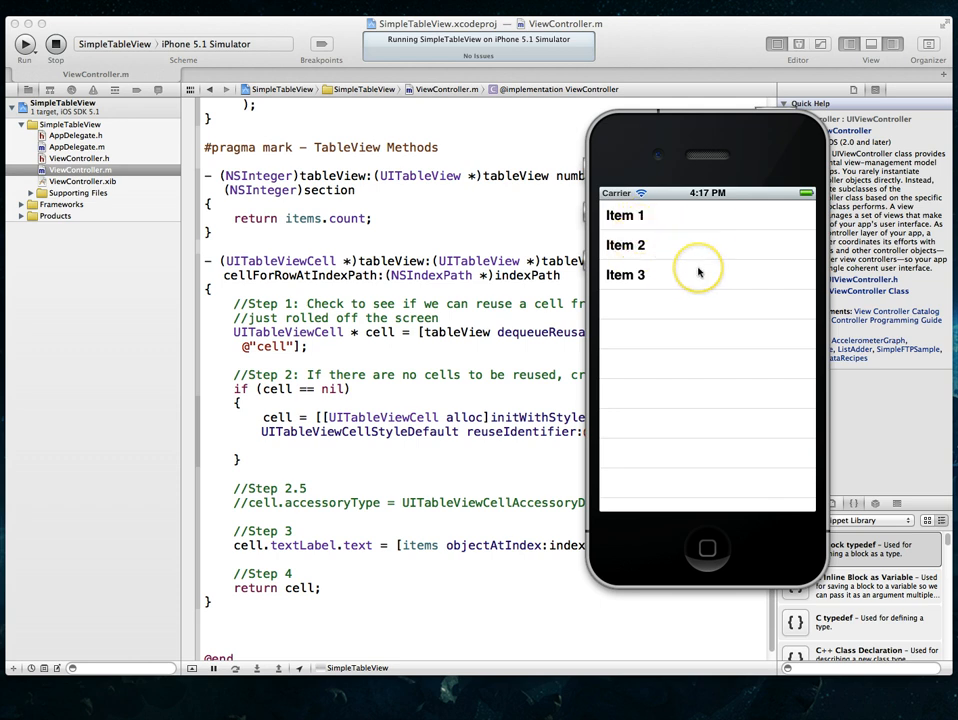
mouse_move(519, 368)
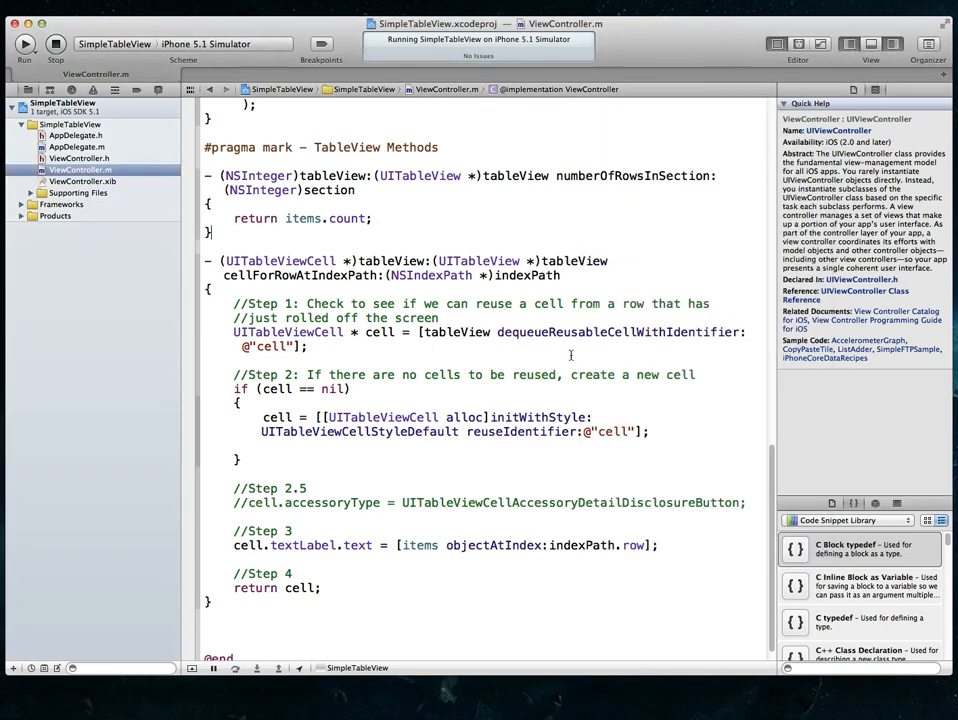
Step: Scroll the ViewController.m editor after checking the three Item rows in the Simulator
scroll(up, 3)
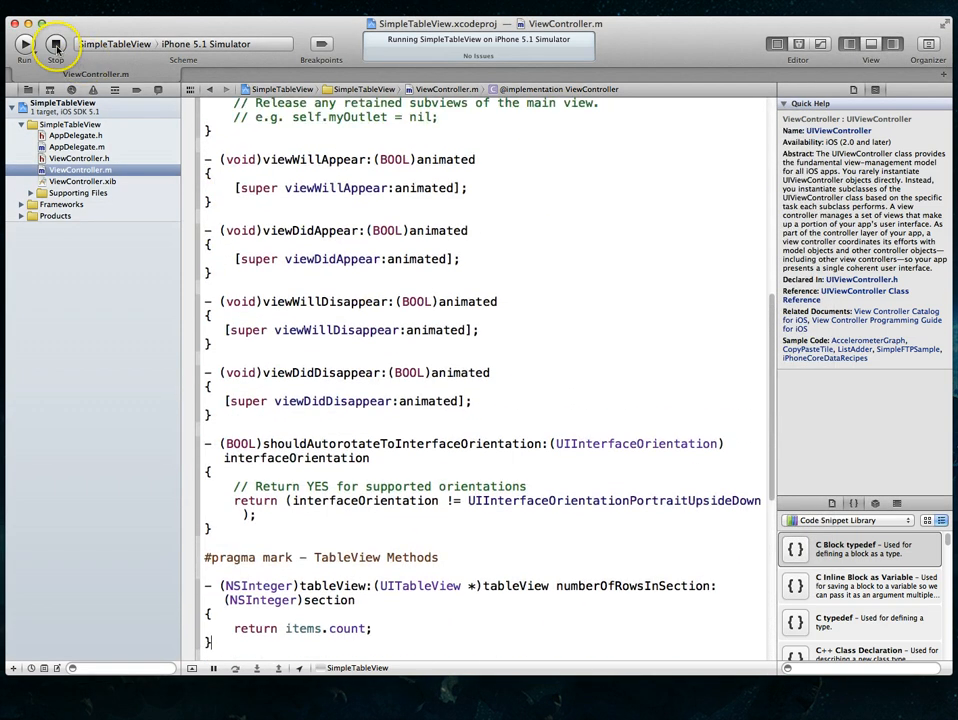
Step: Stop the running app and scroll ViewController.m to viewDidLoad with the items array
click(55, 43)
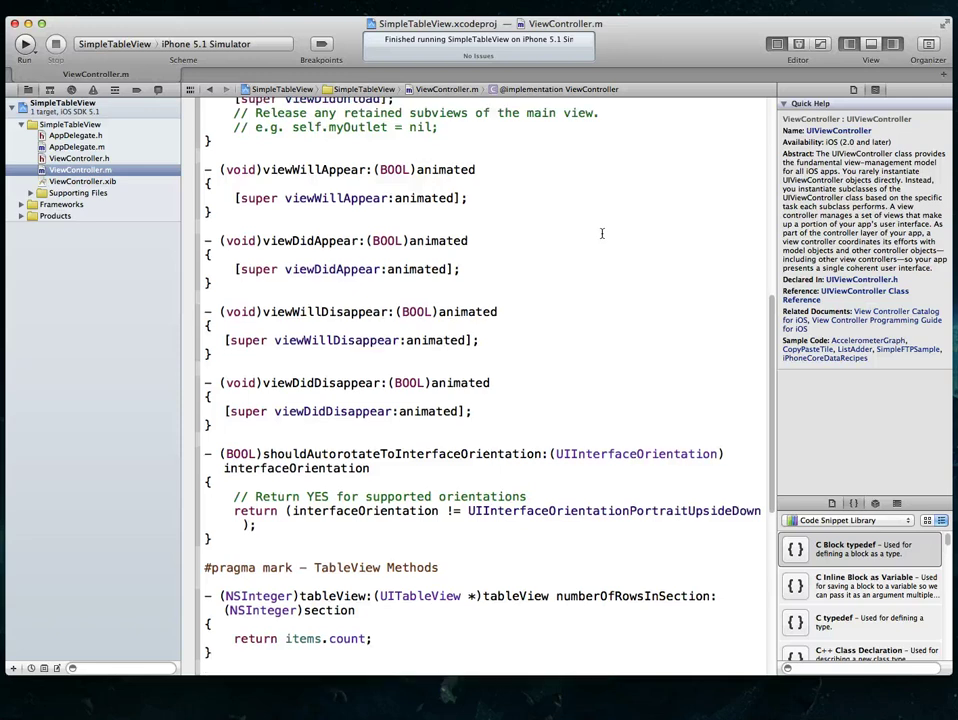
scroll(up, 3)
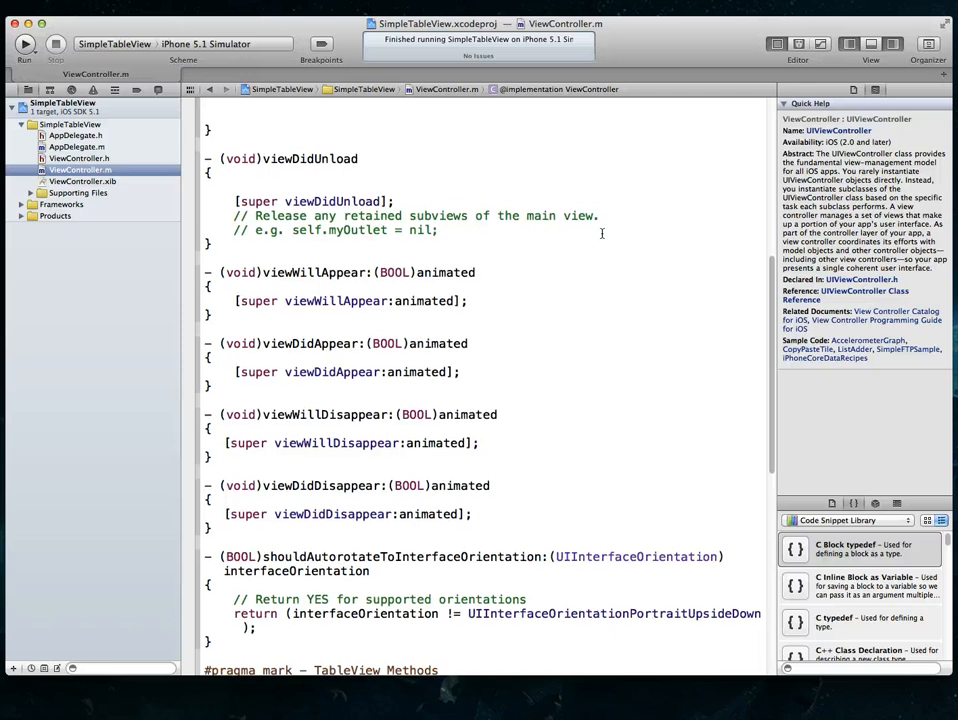
scroll(up, 3)
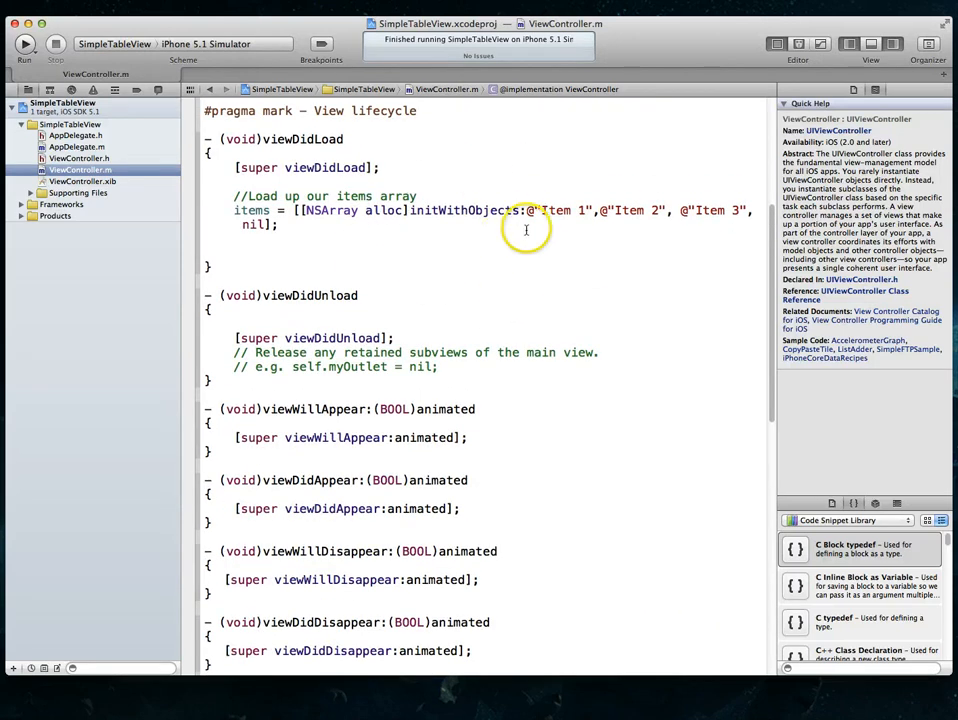
scroll(down, 3)
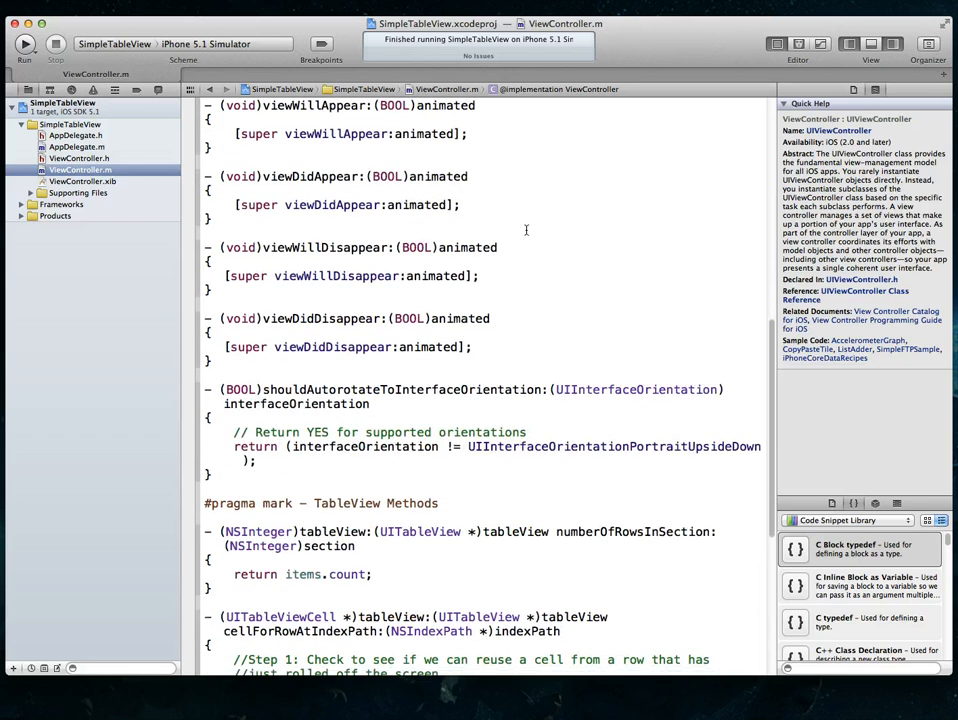
scroll(down, 3)
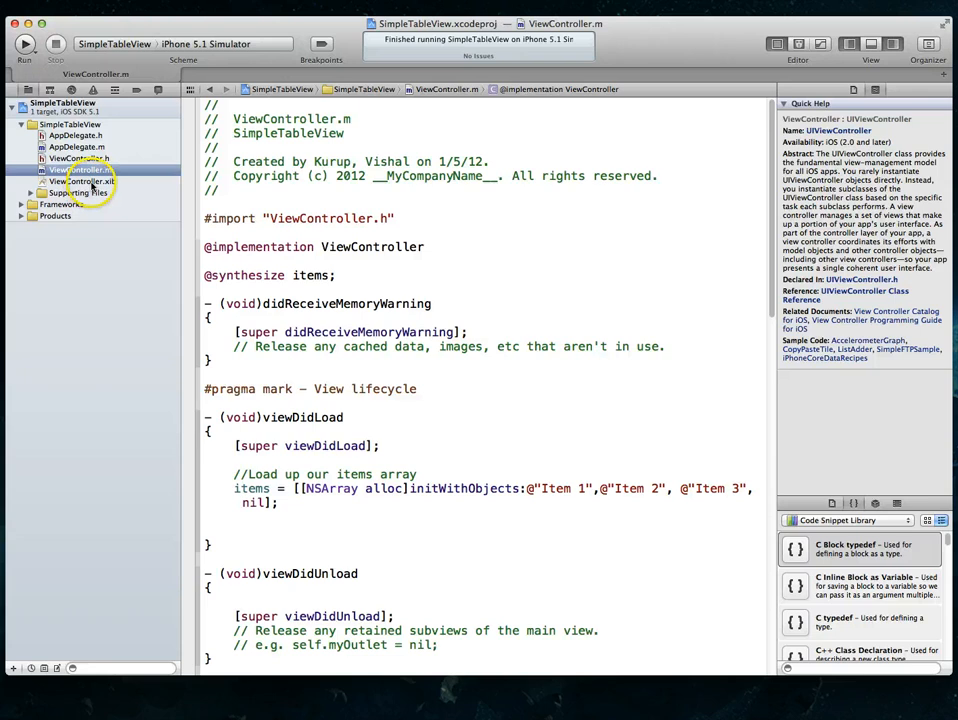
Step: Show ViewController.xib in the interface editor from the Project Navigator
click(80, 180)
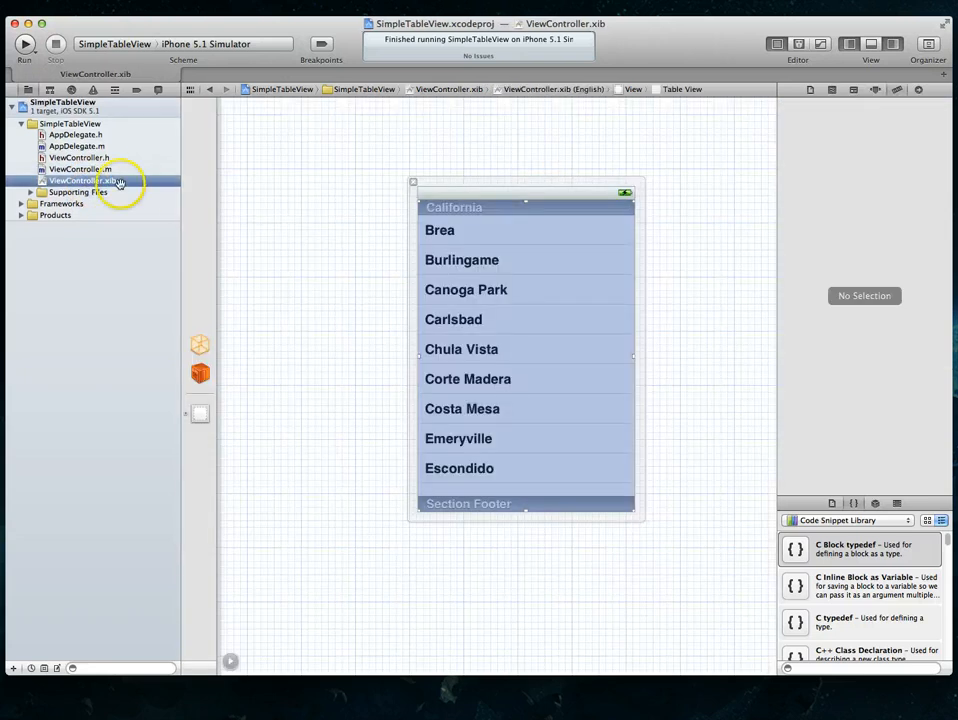
mouse_move(503, 186)
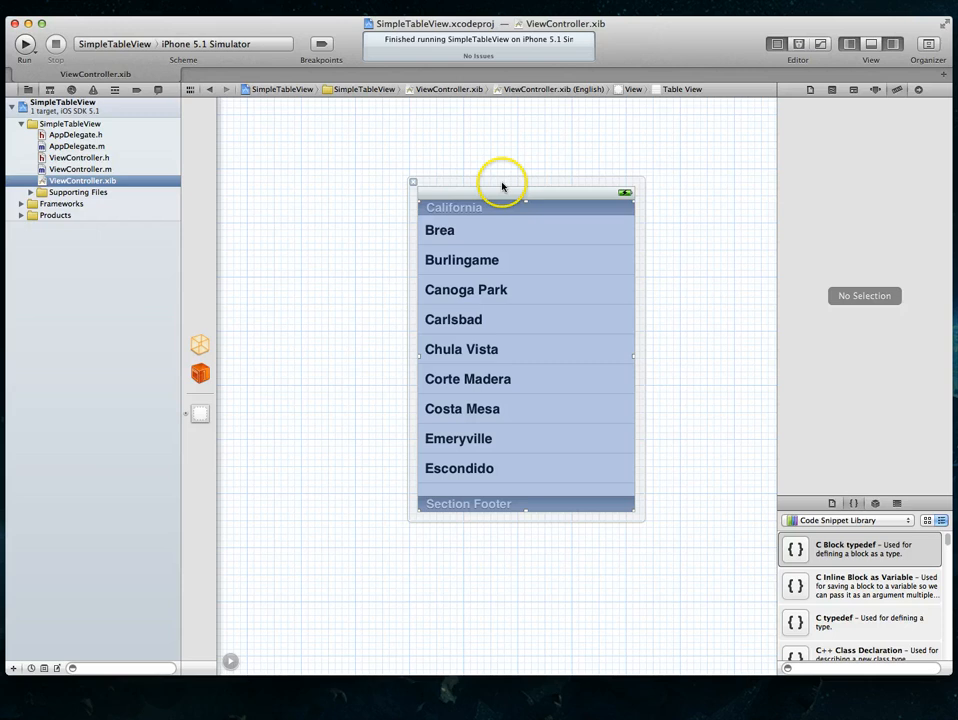
mouse_move(624, 234)
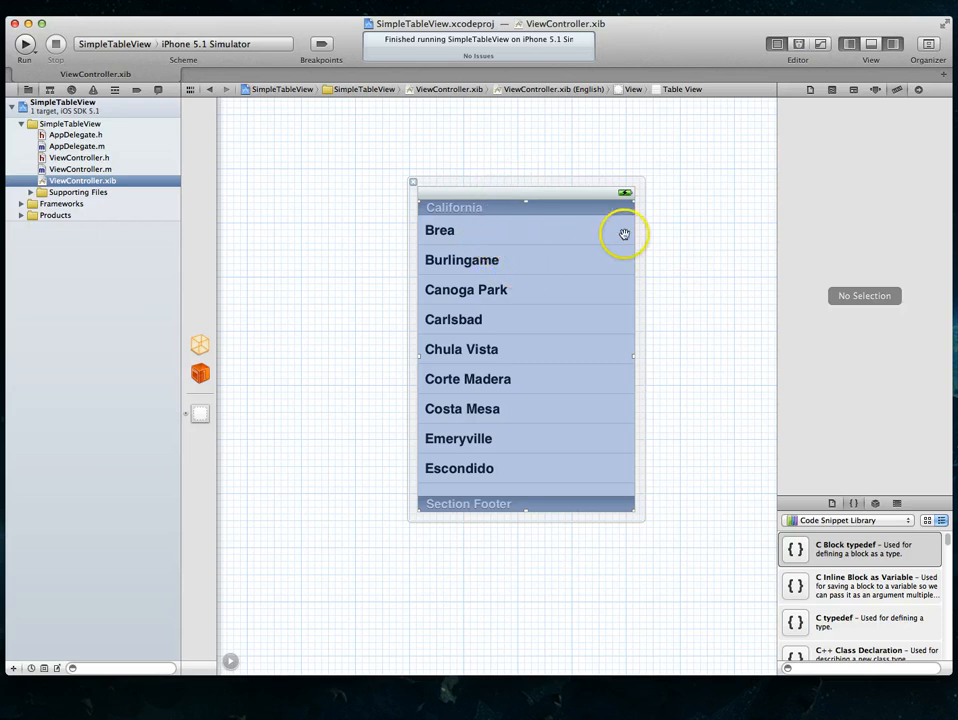
mouse_move(500, 263)
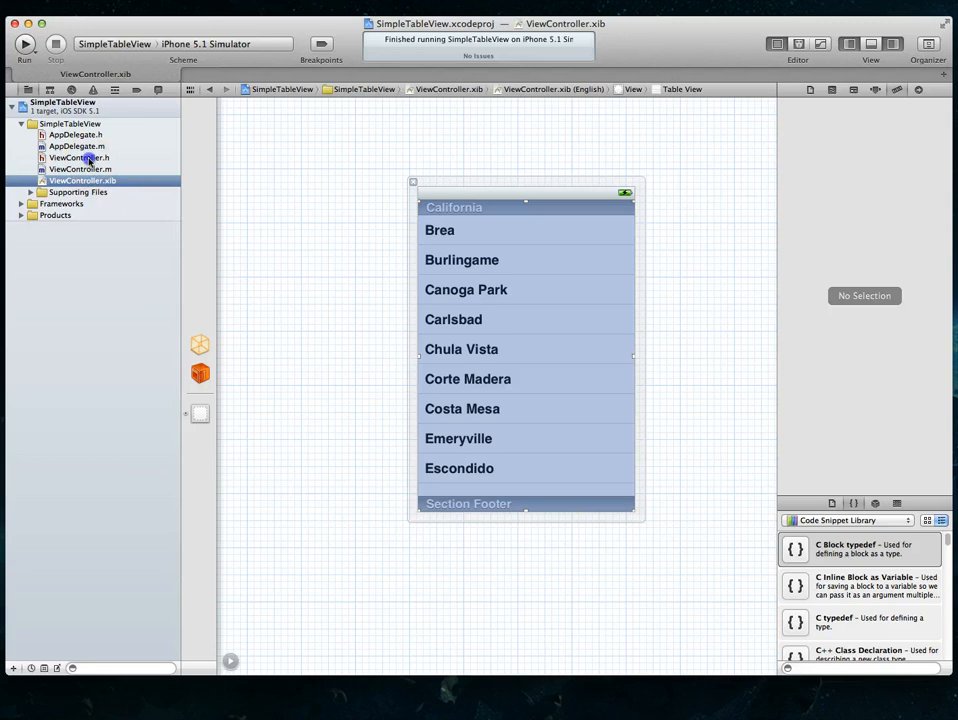
Step: Show ViewController.h with its UITableViewDataSource and UITableViewDelegate declarations
click(79, 157)
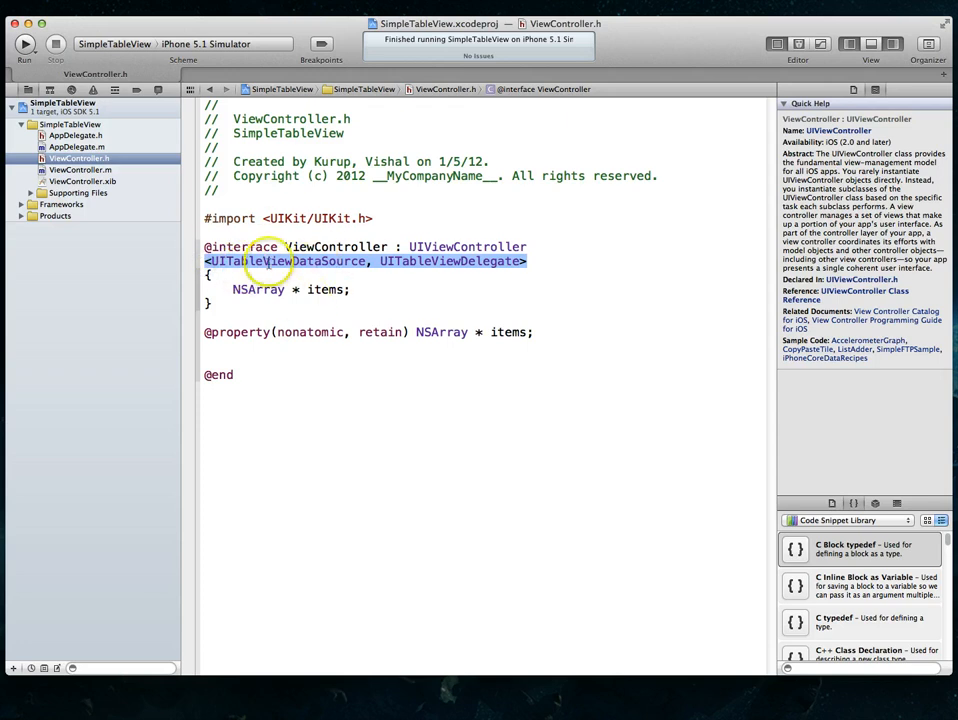
mouse_move(440, 261)
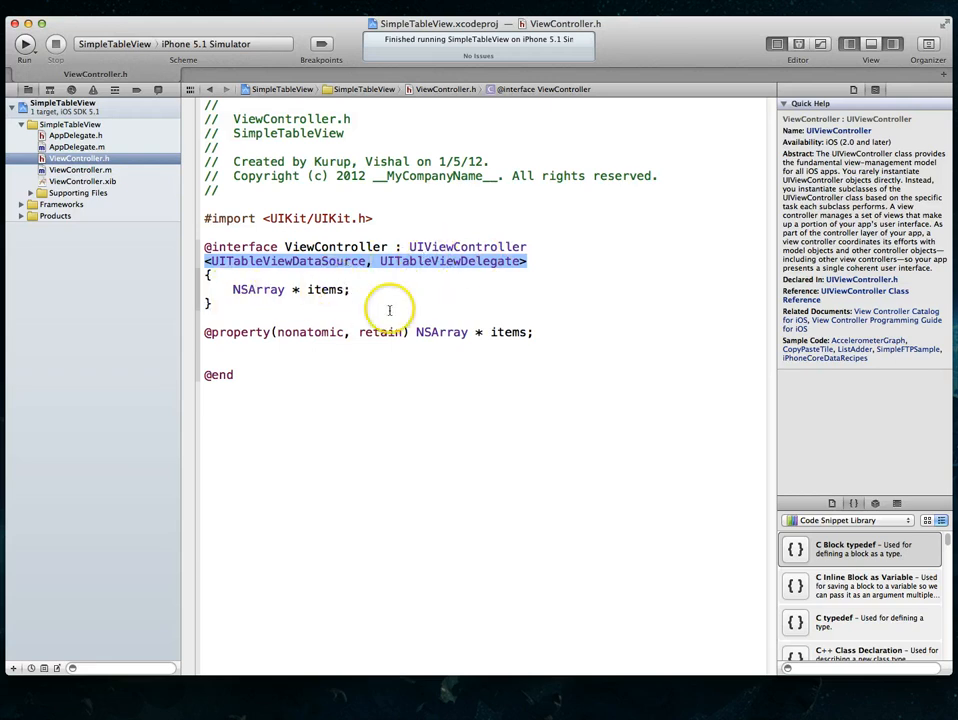
mouse_move(455, 262)
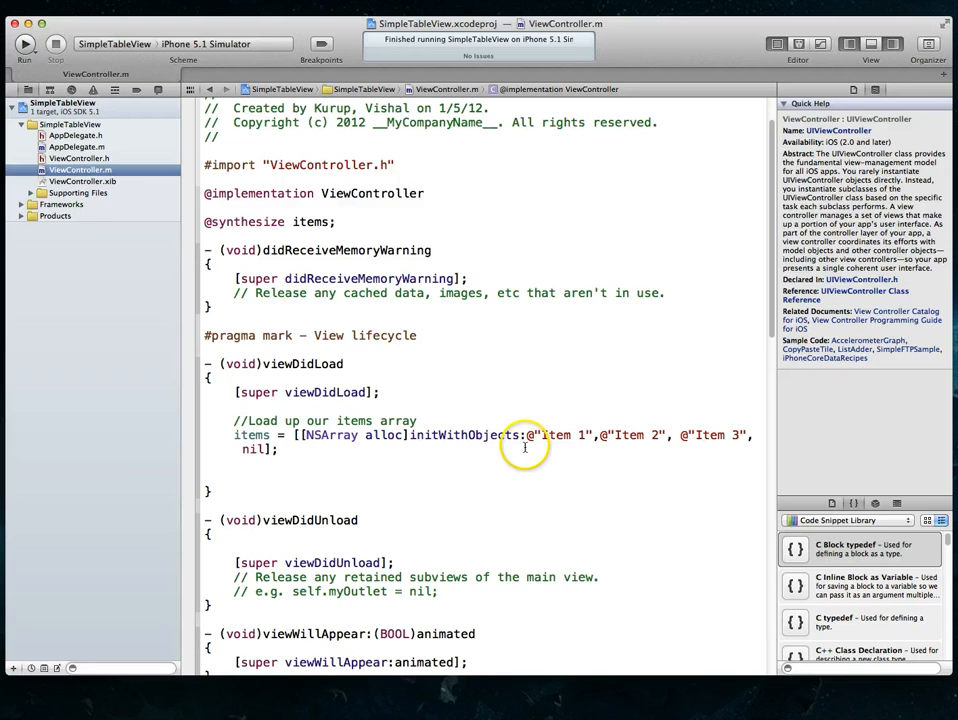
mouse_move(477, 441)
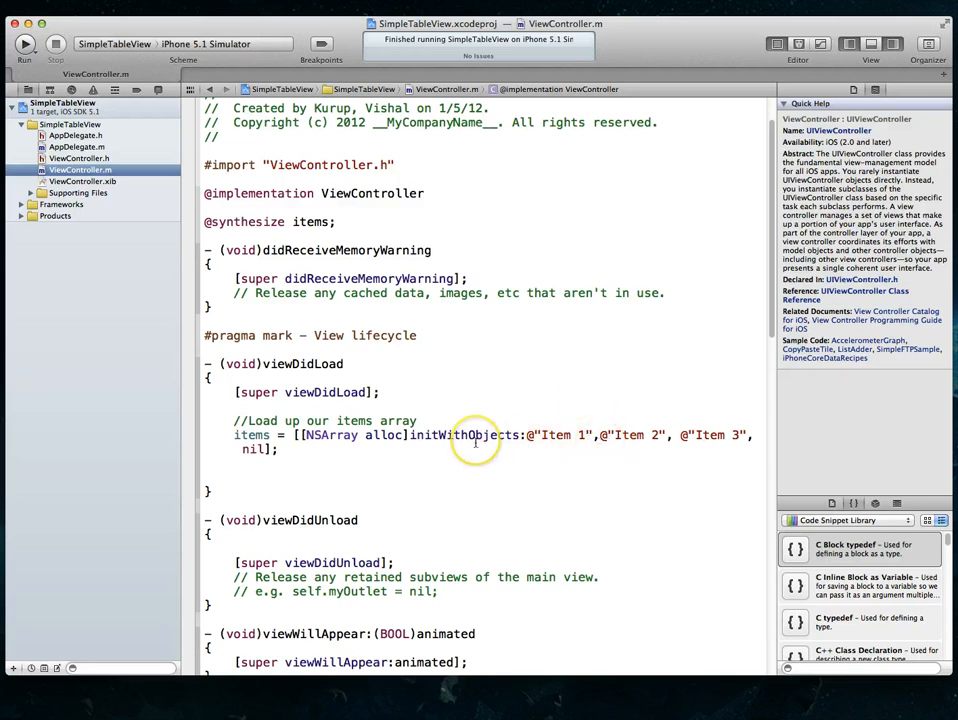
scroll(down, 3)
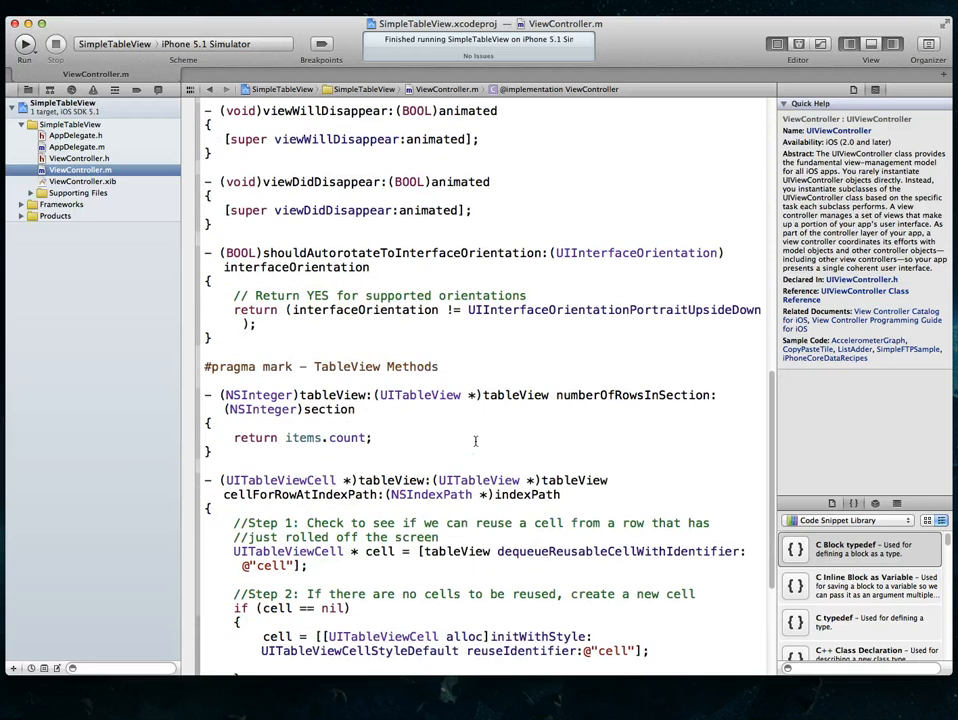
scroll(down, 3)
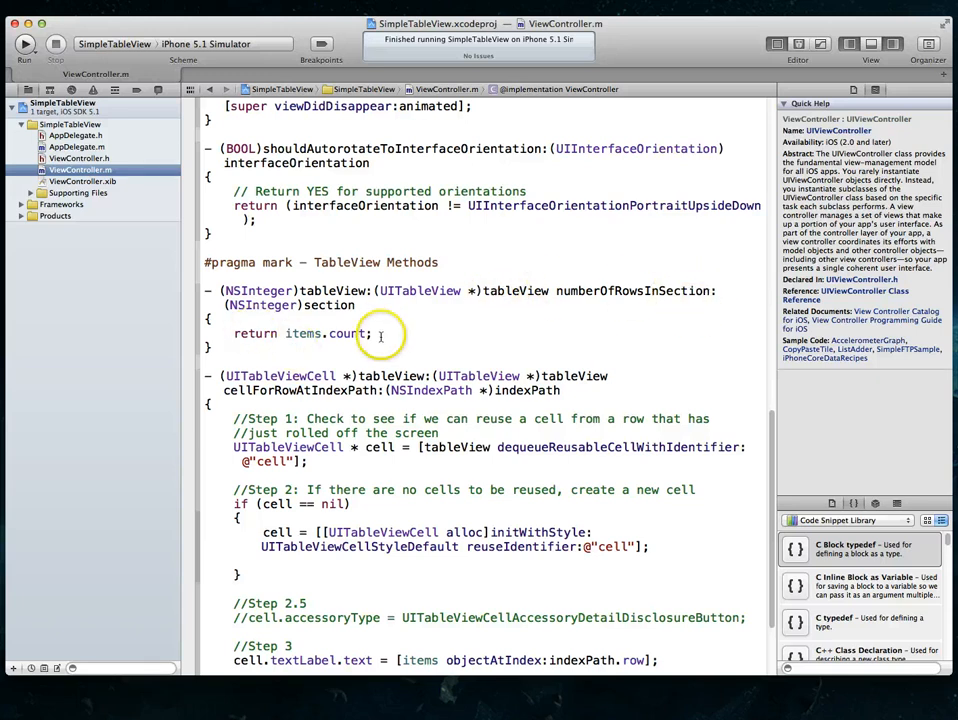
scroll(down, 3)
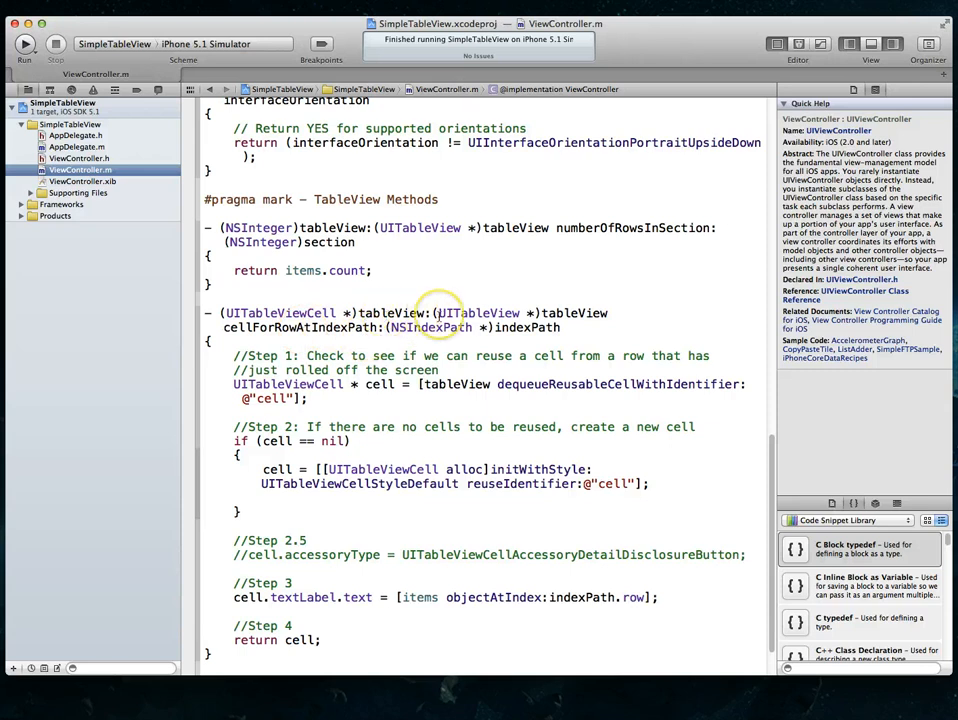
mouse_move(405, 383)
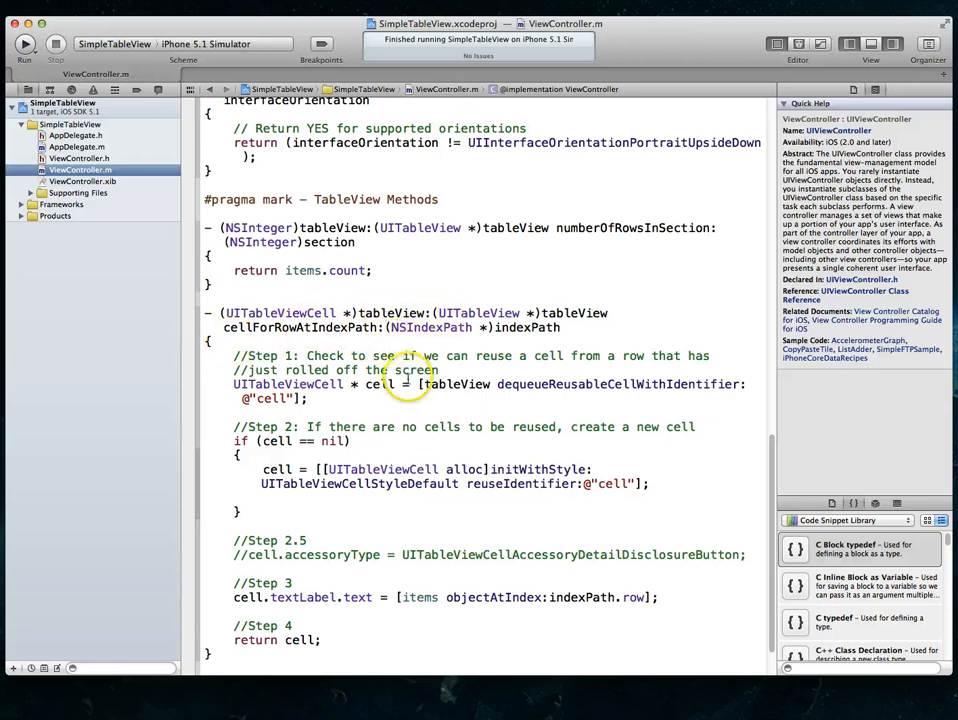
scroll(down, 3)
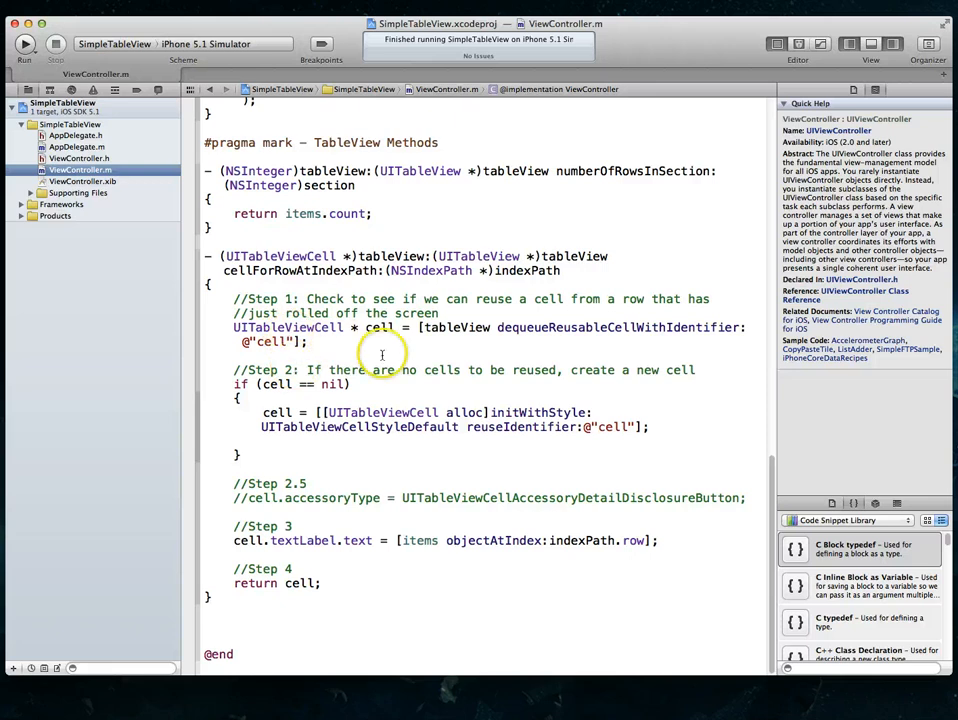
scroll(up, 3)
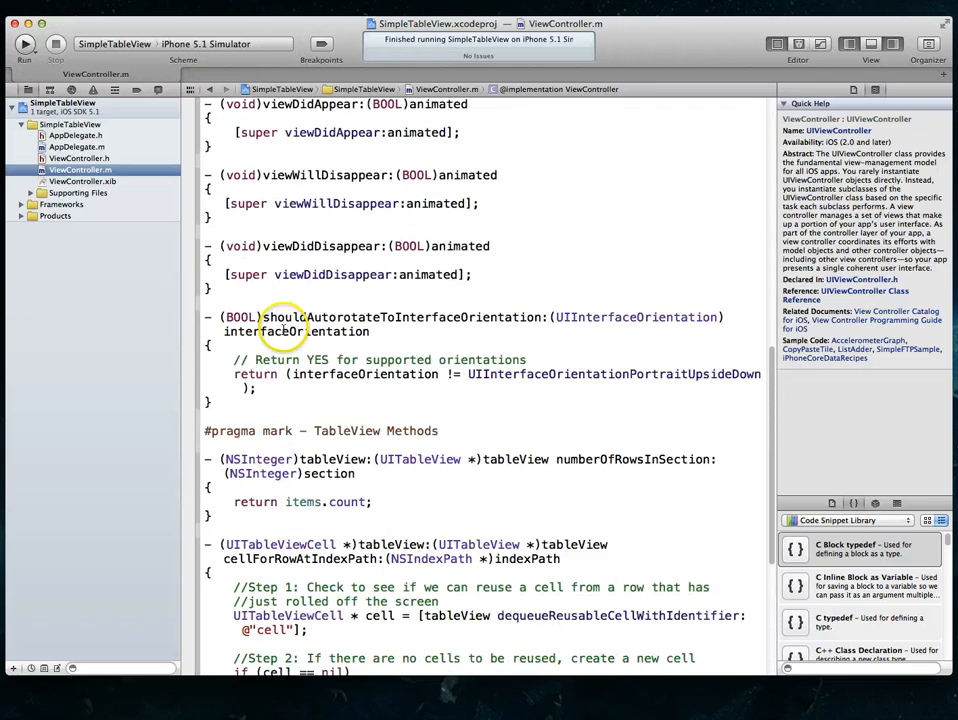
scroll(up, 3)
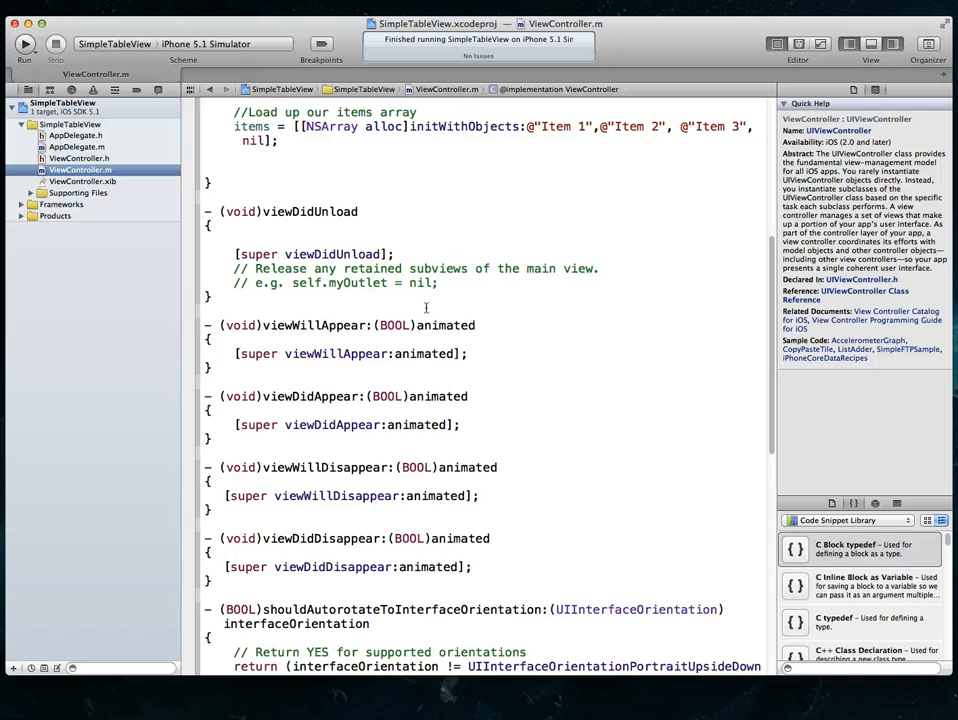
scroll(up, 3)
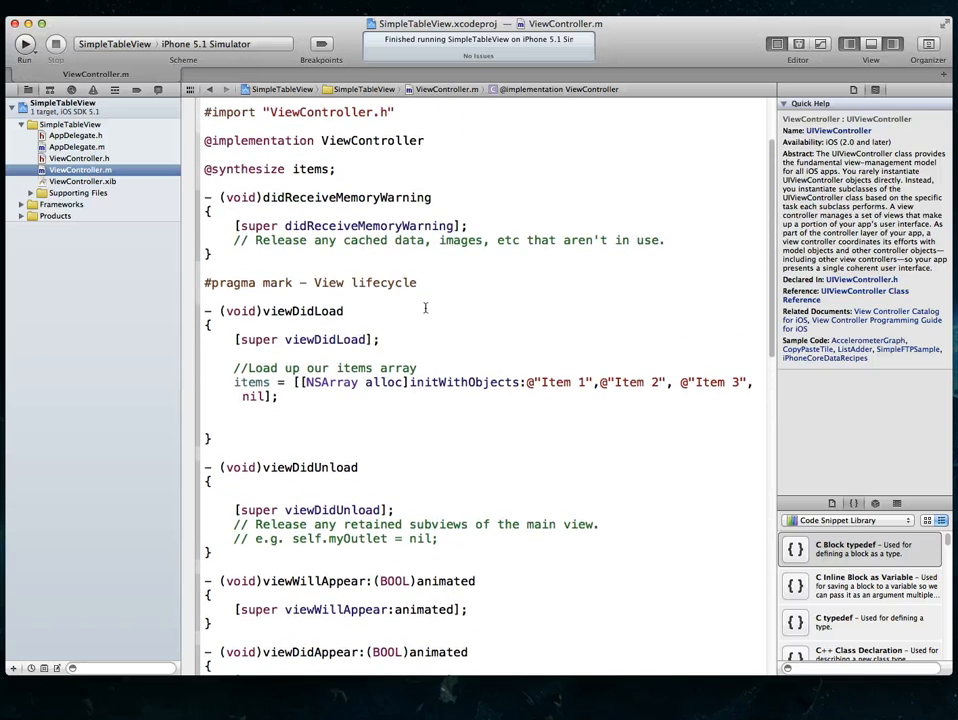
scroll(up, 3)
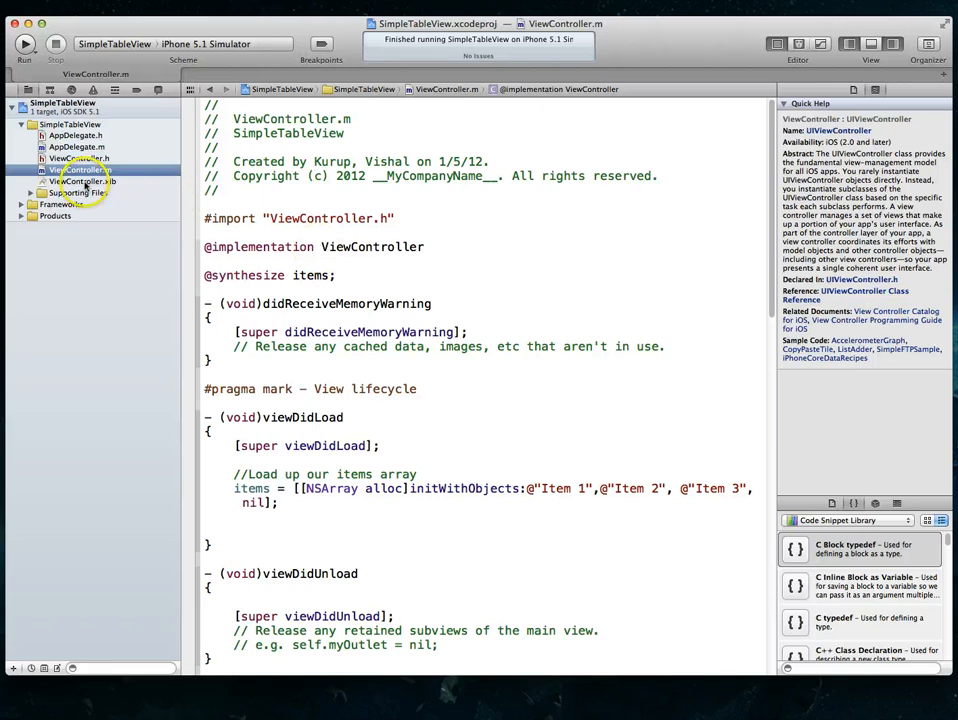
Step: Show ViewController.xib and select its table view to see the 44-point row height
click(80, 181)
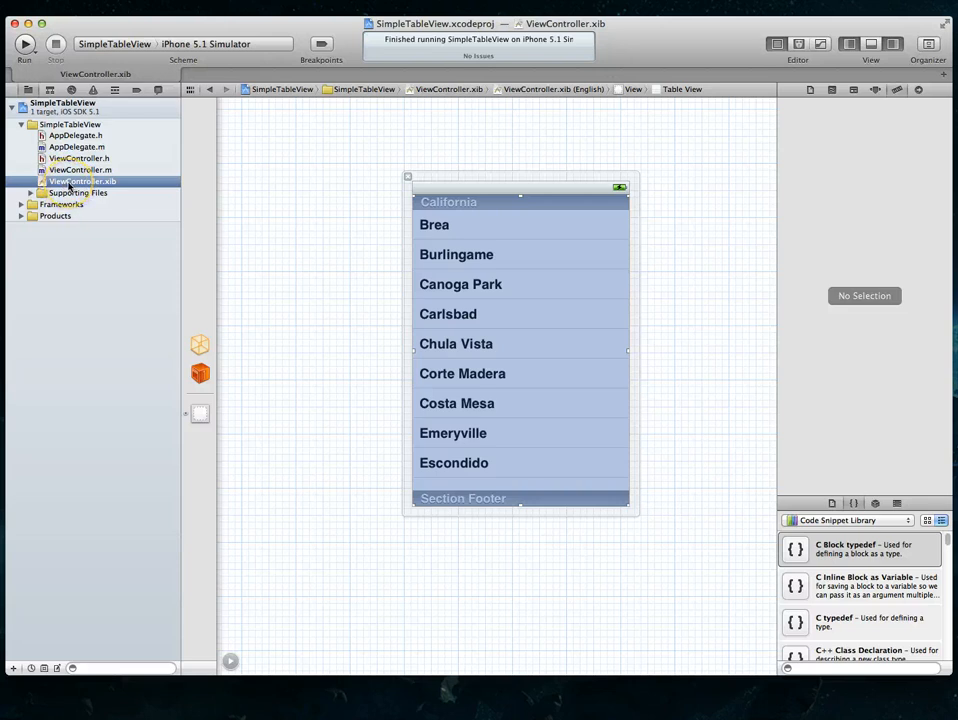
mouse_move(421, 273)
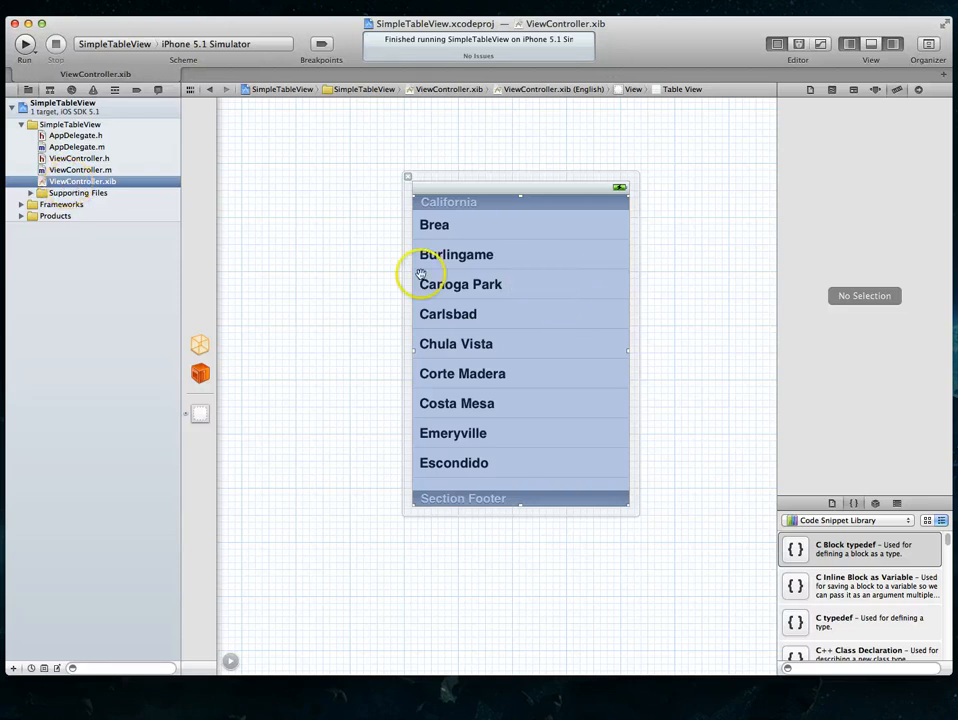
click(520, 343)
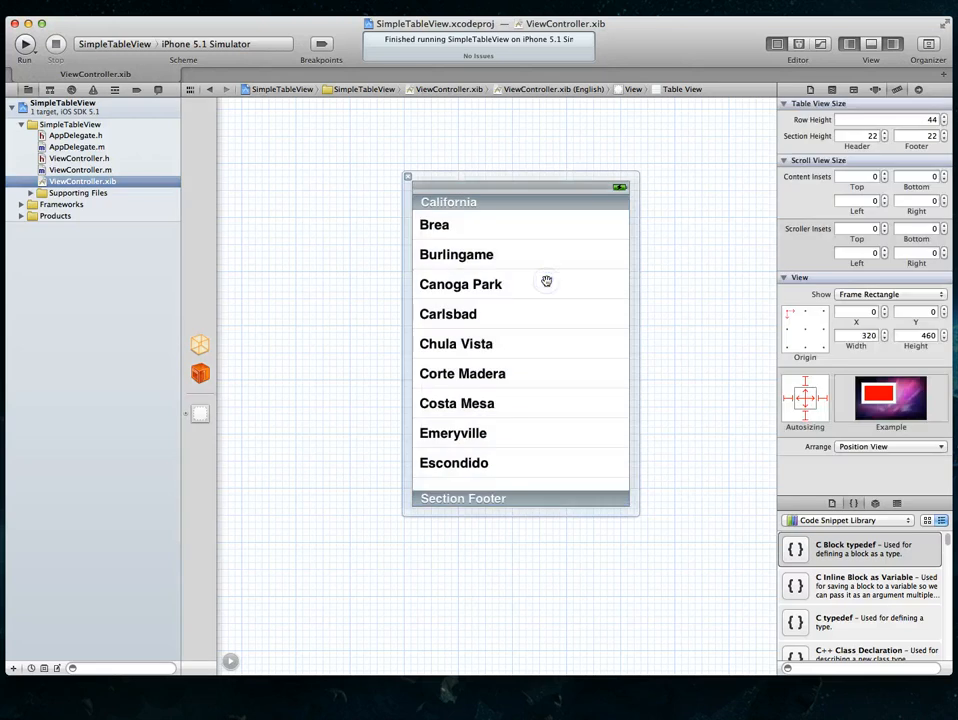
Step: Set the table's Row Height to 88 in the Size Inspector and run the app in the Simulator
click(520, 345)
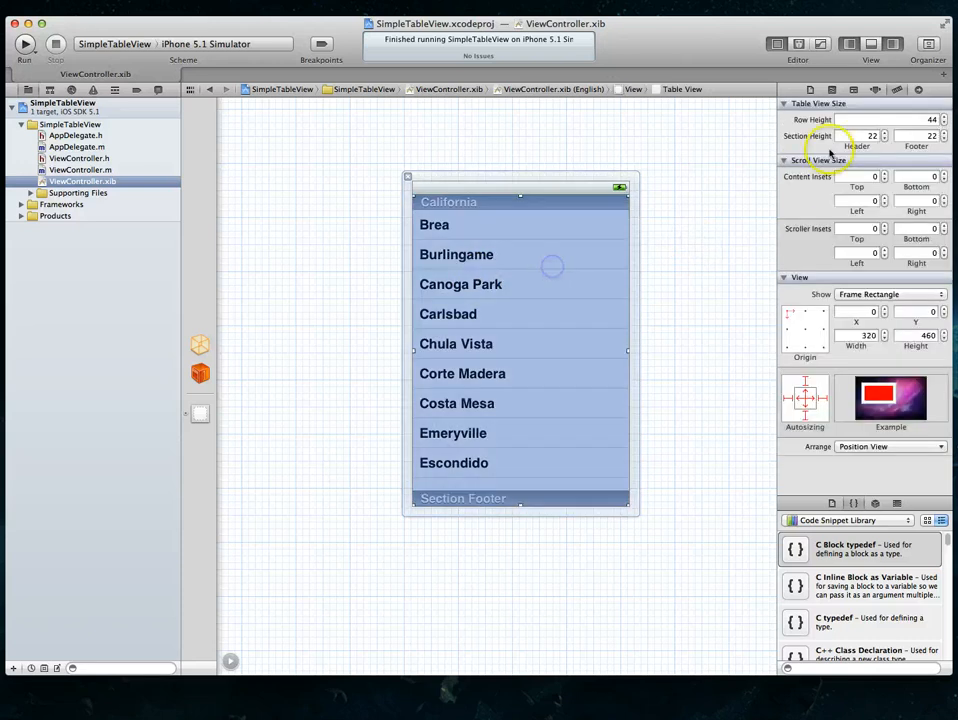
mouse_move(855, 110)
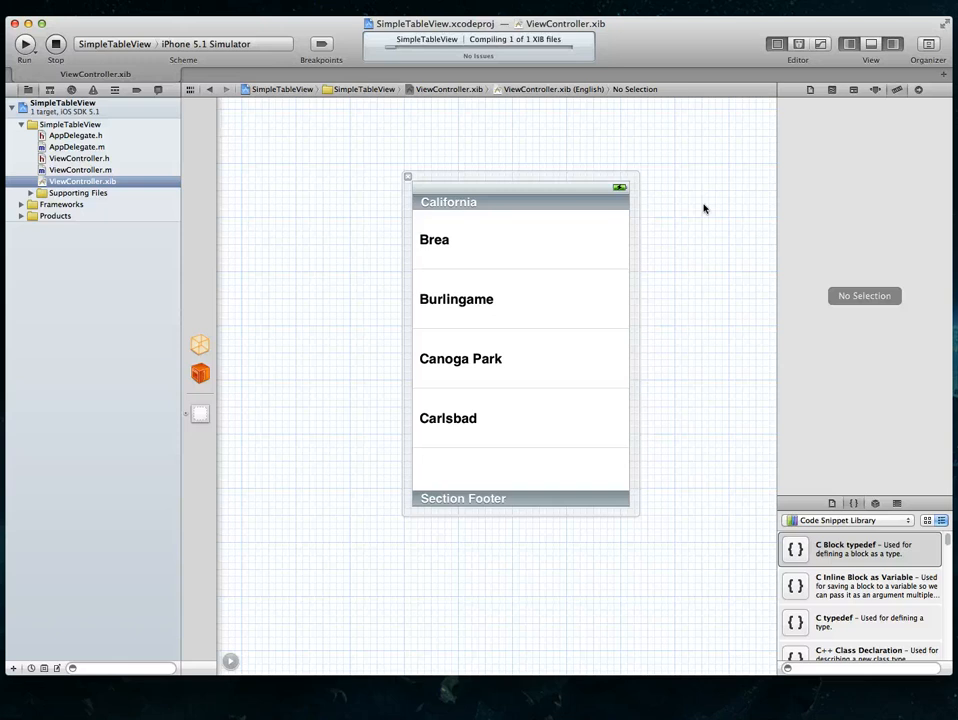
click(24, 43)
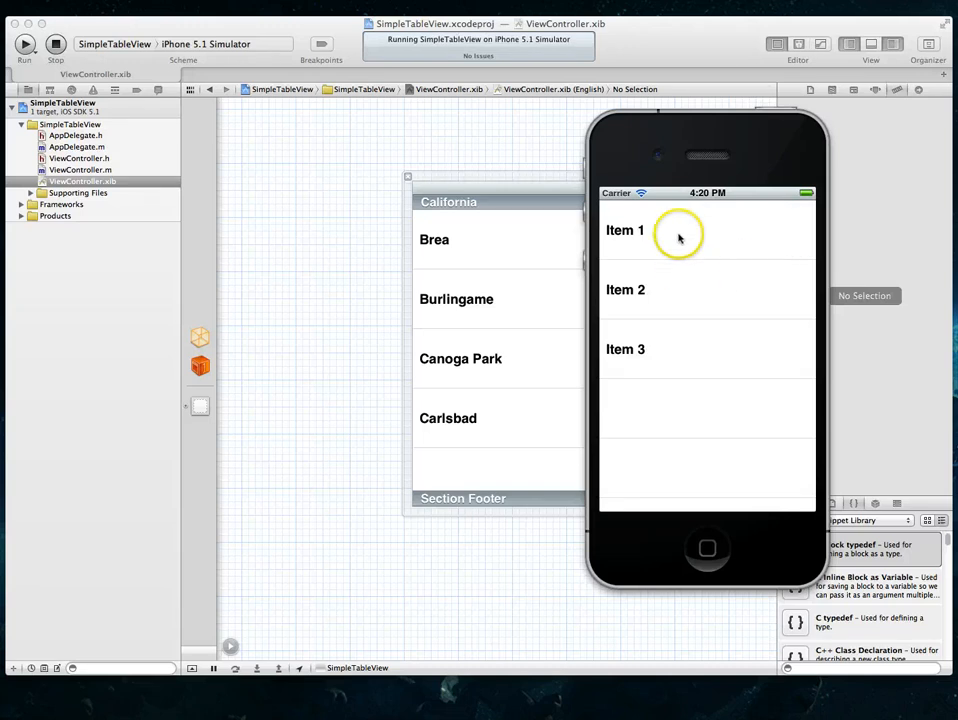
mouse_move(690, 301)
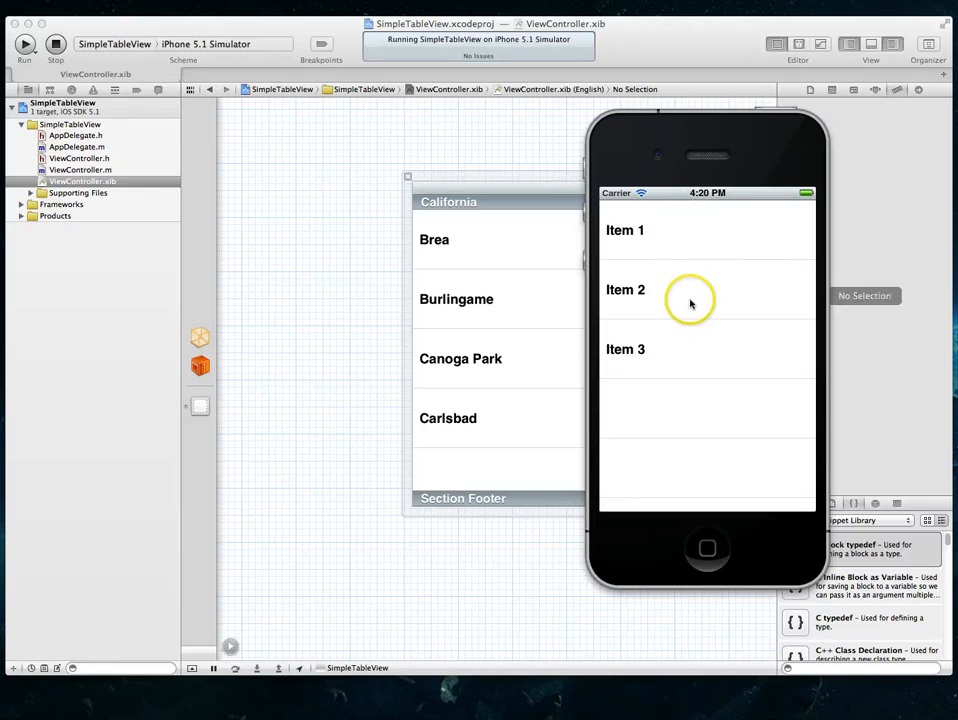
mouse_move(708, 247)
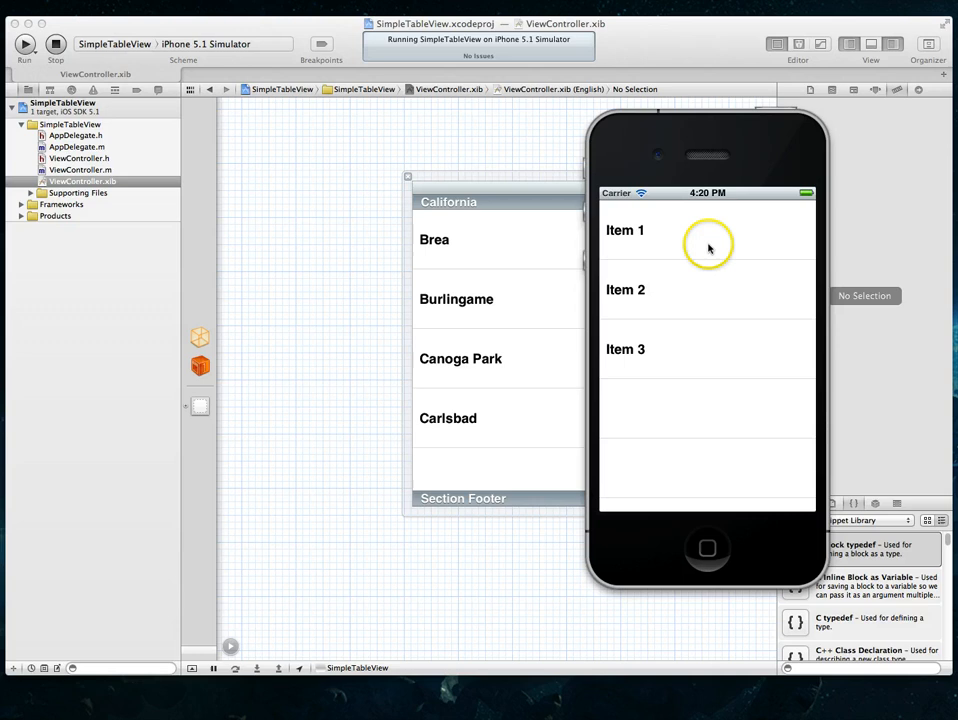
mouse_move(740, 246)
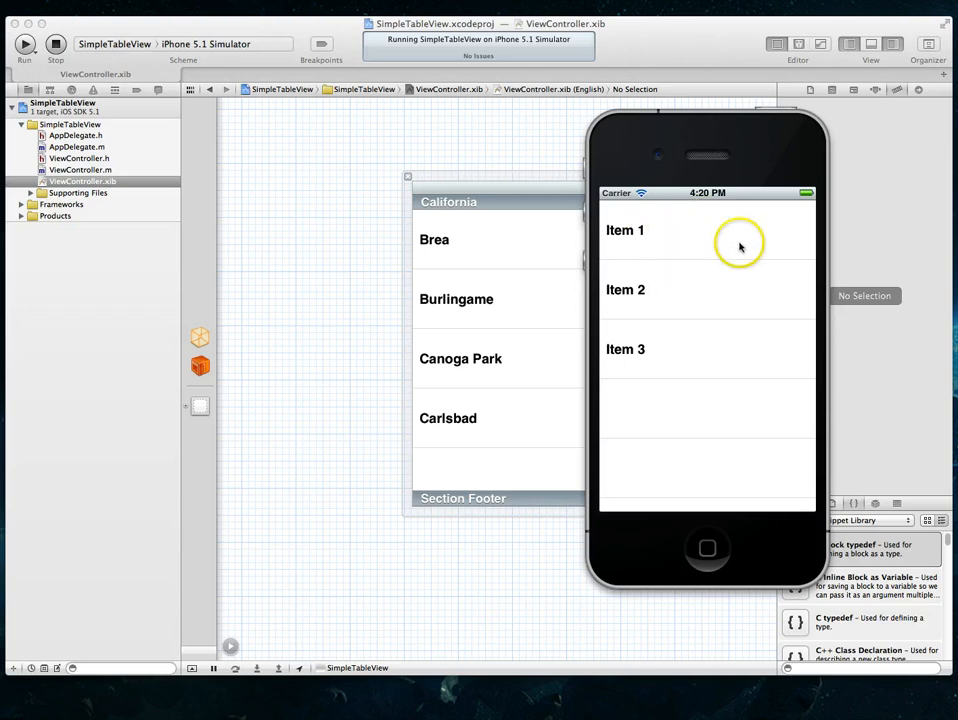
mouse_move(676, 277)
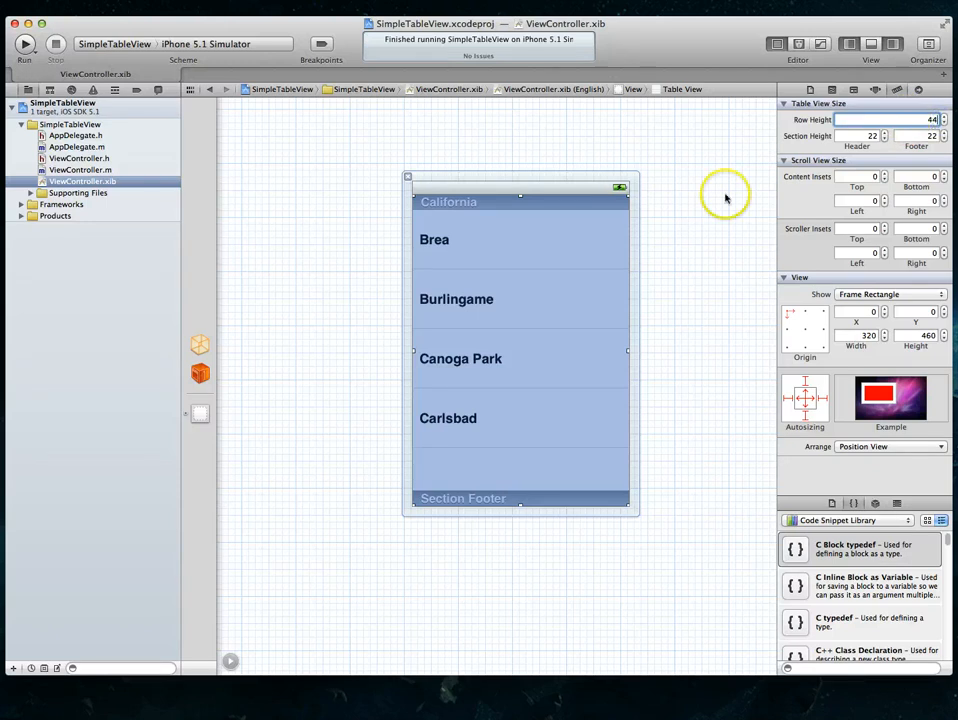
Step: Commit Row Height 44, reselect the table view and show ViewController.h beside the nib
click(715, 198)
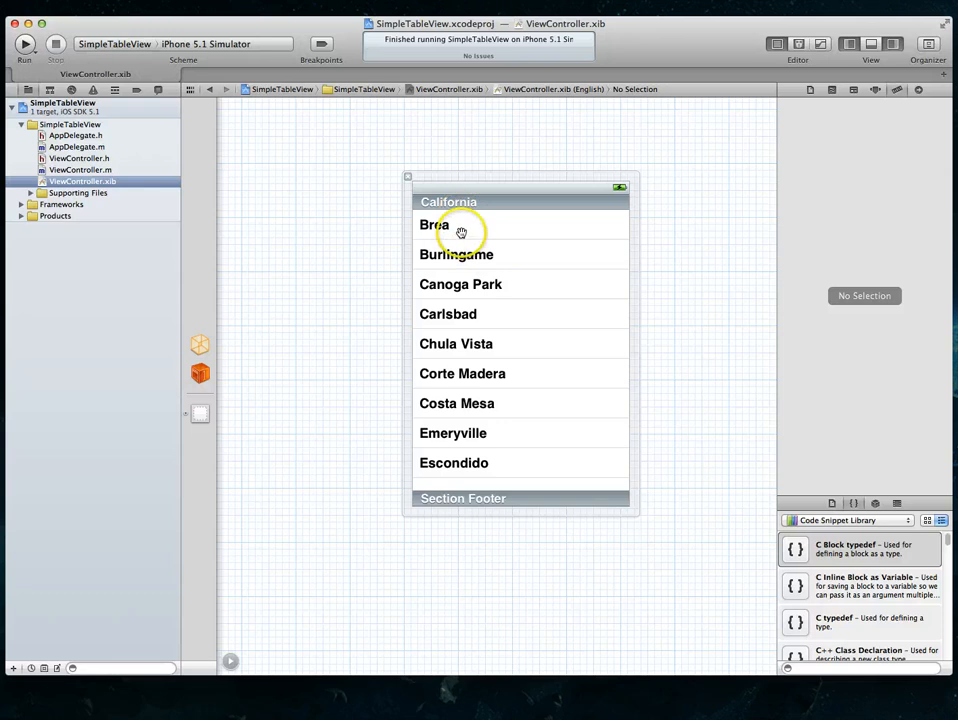
mouse_move(496, 187)
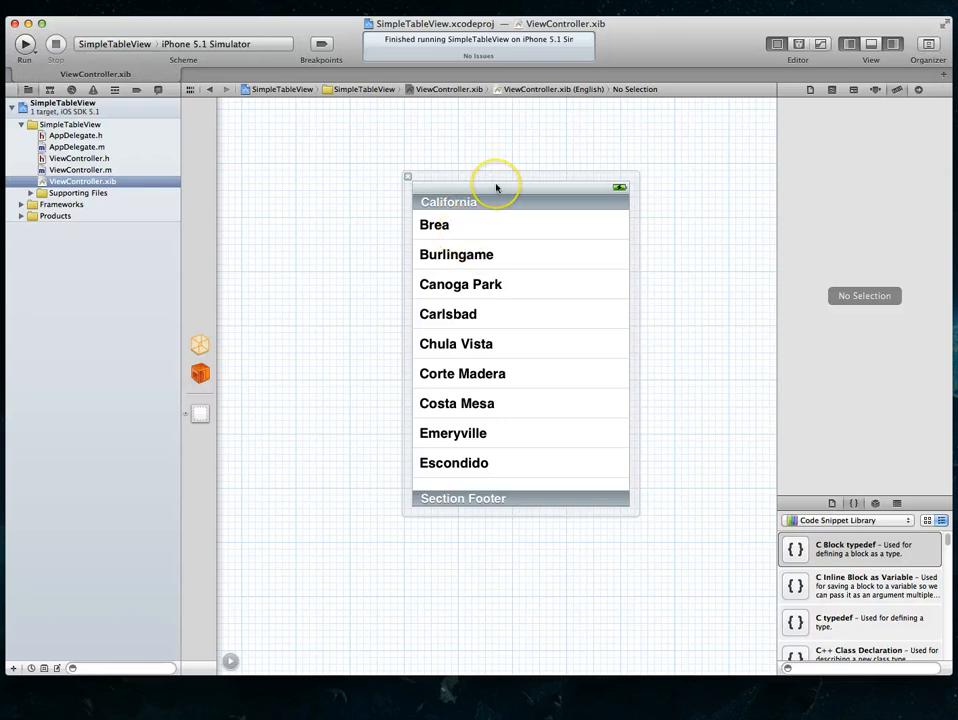
click(520, 350)
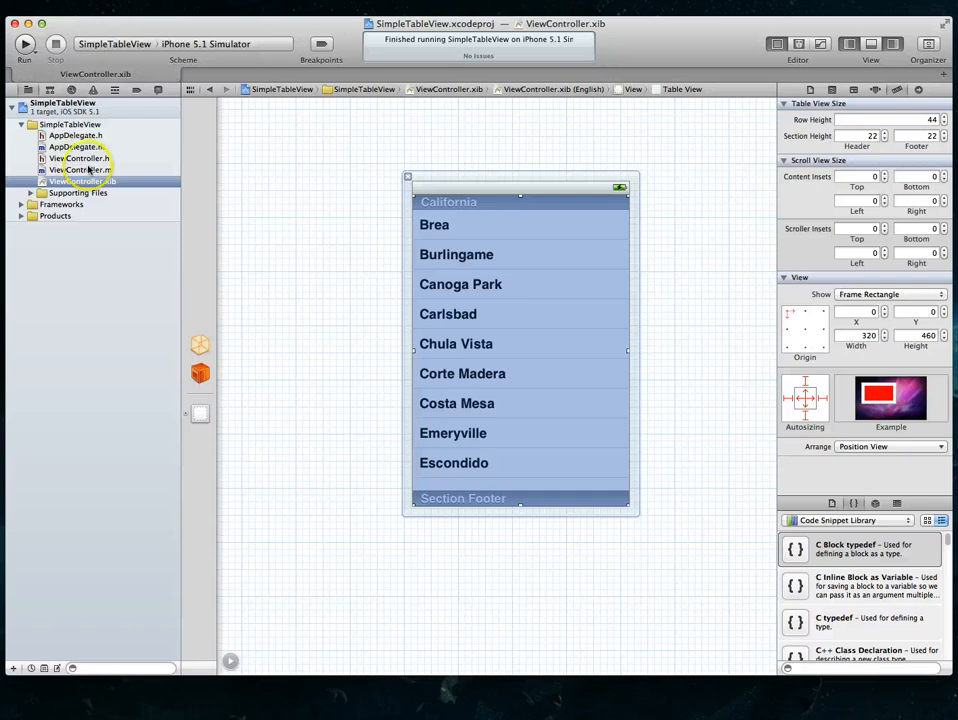
mouse_move(546, 209)
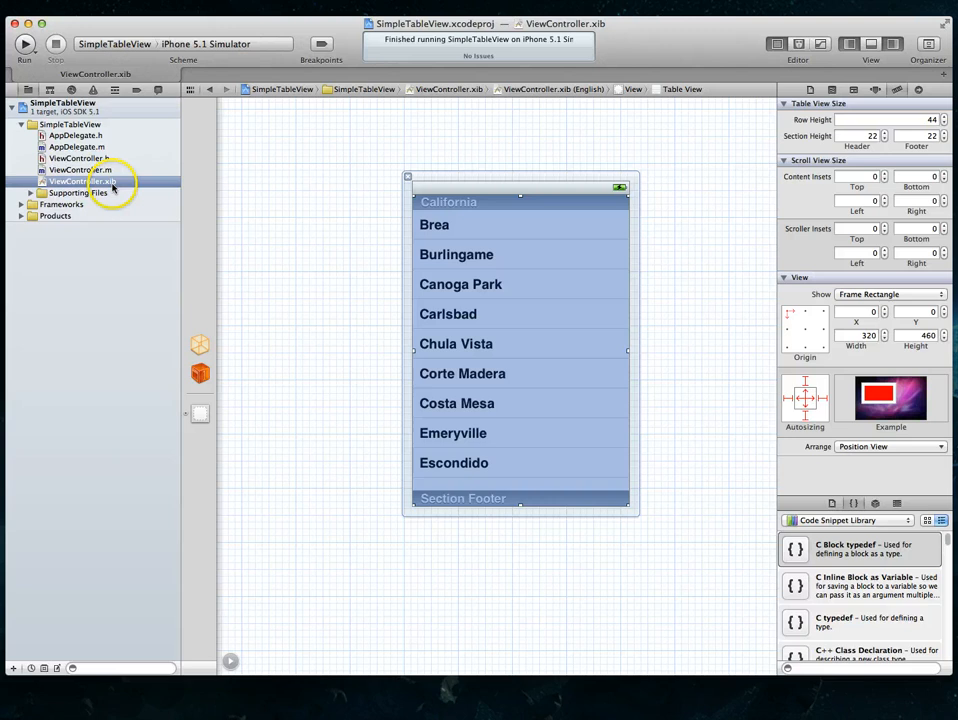
click(473, 145)
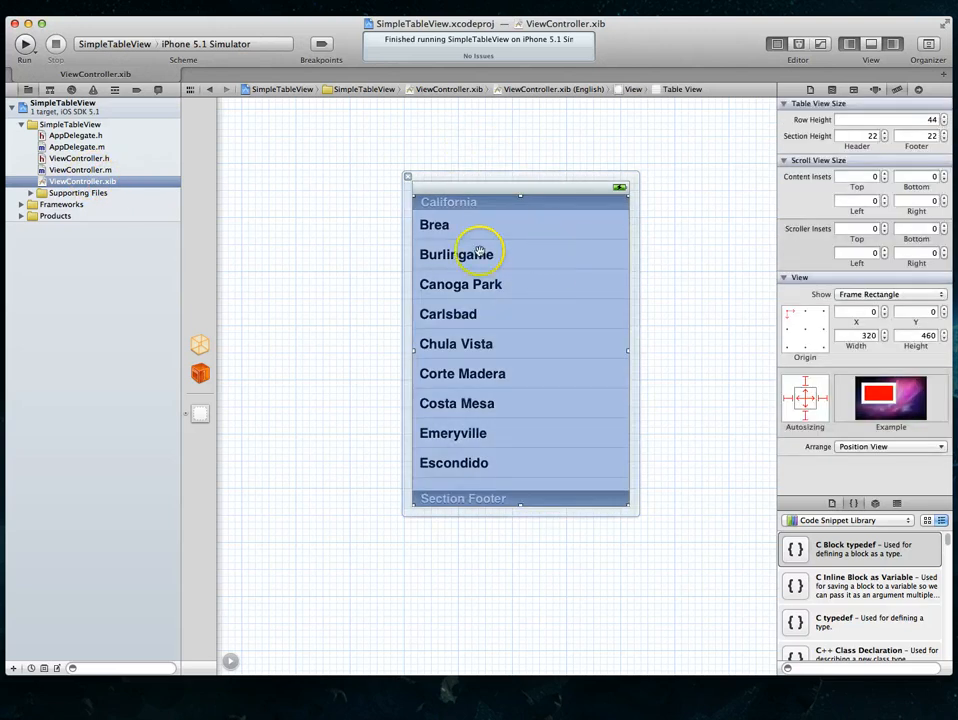
mouse_move(509, 257)
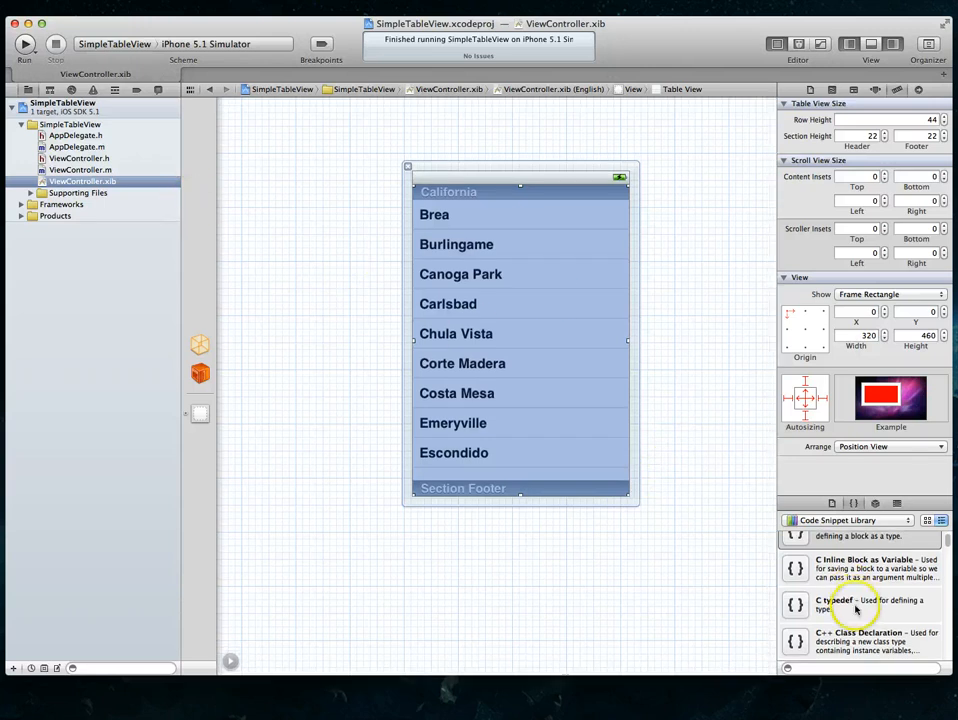
mouse_move(575, 407)
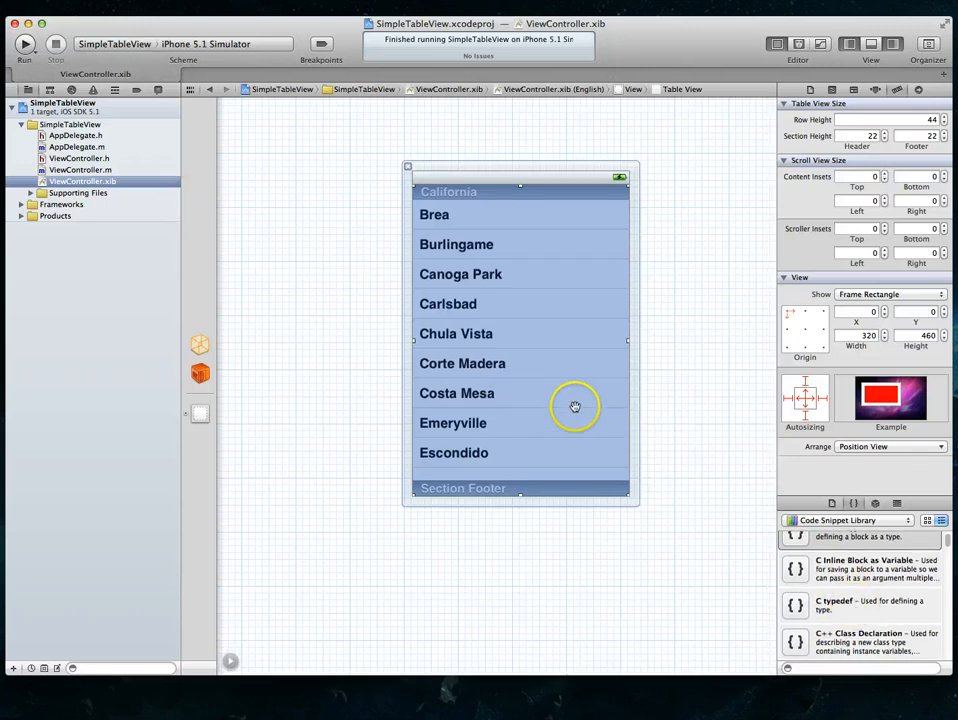
mouse_move(570, 354)
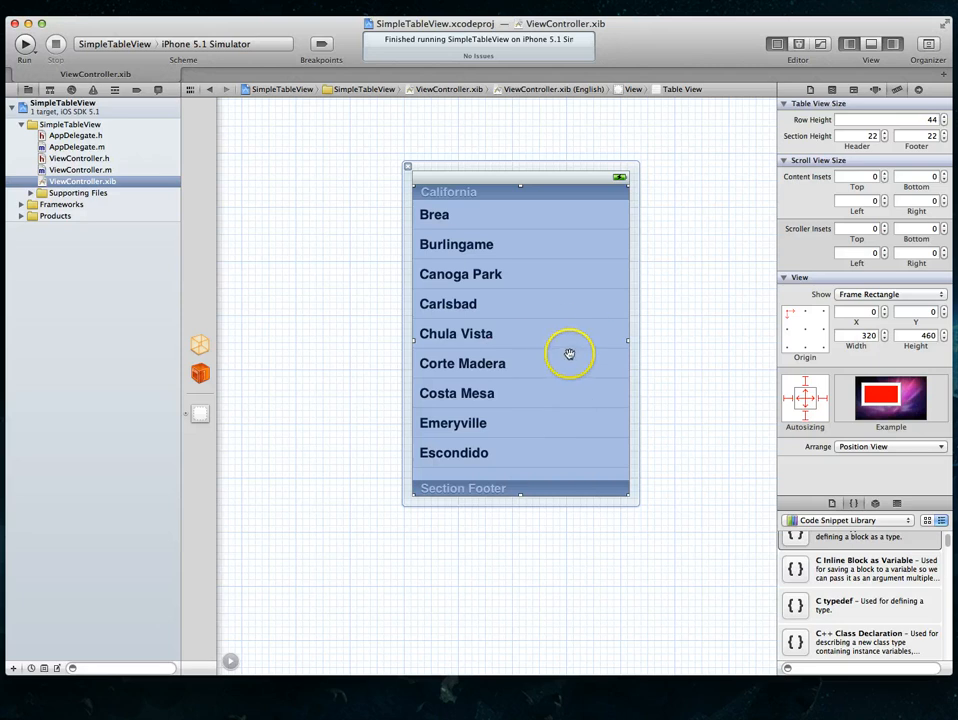
mouse_move(541, 303)
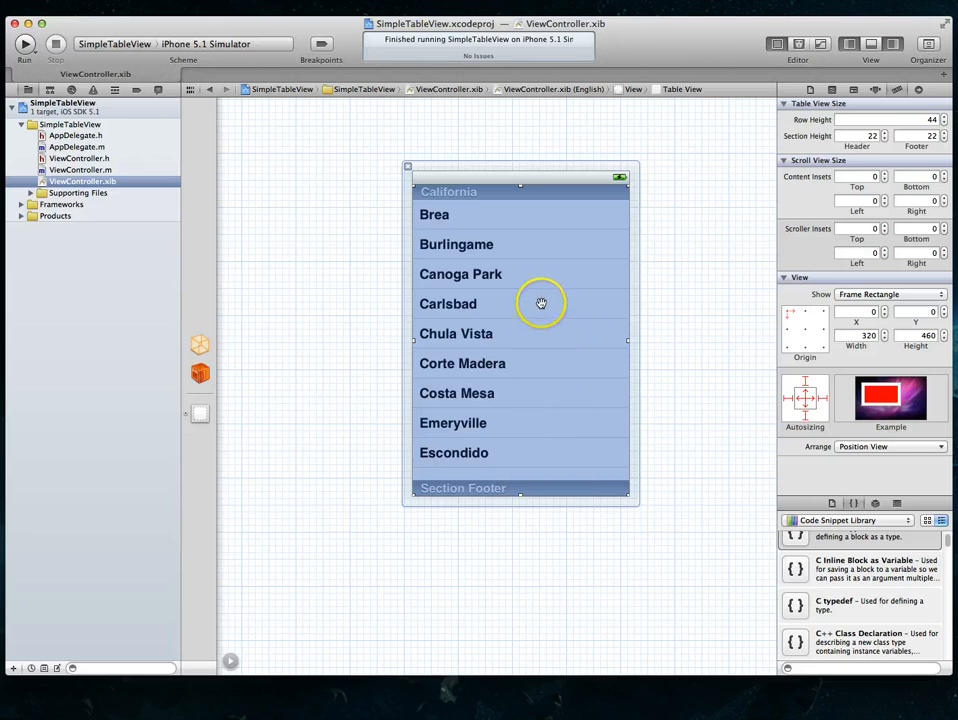
mouse_move(746, 196)
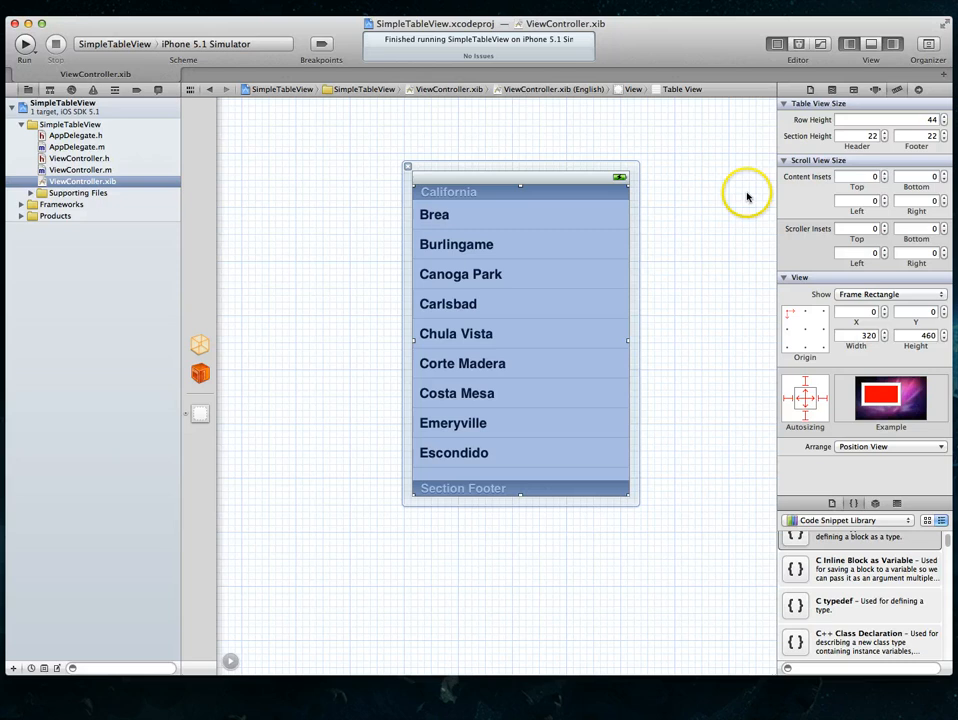
click(798, 43)
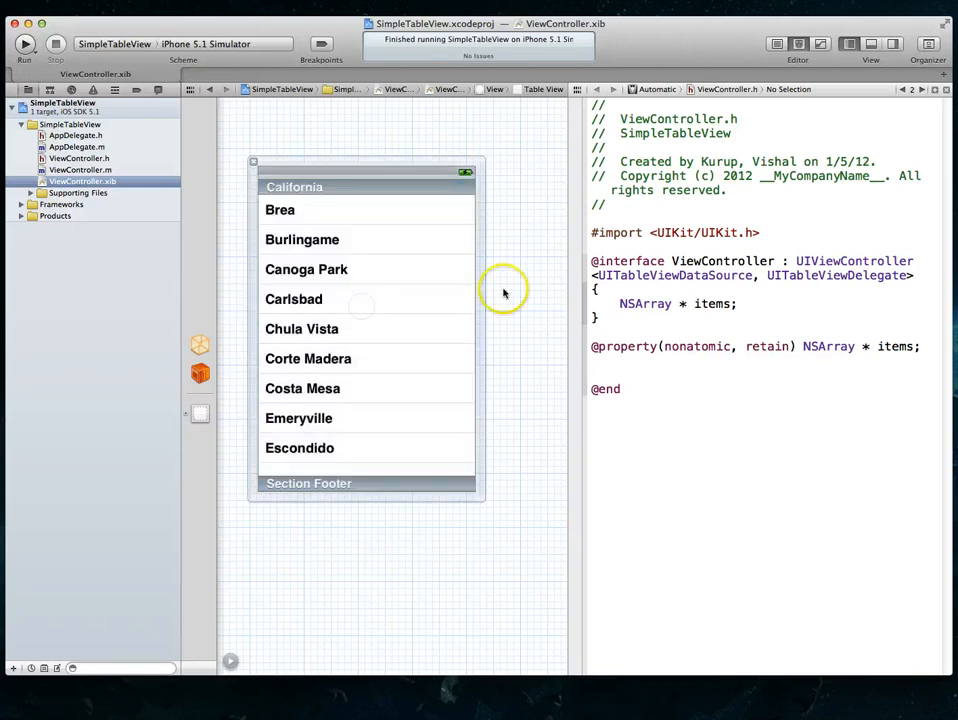
Step: Control-drag the table view into ViewController.h as a weak myTableView outlet, then return to the standard editor
click(388, 299)
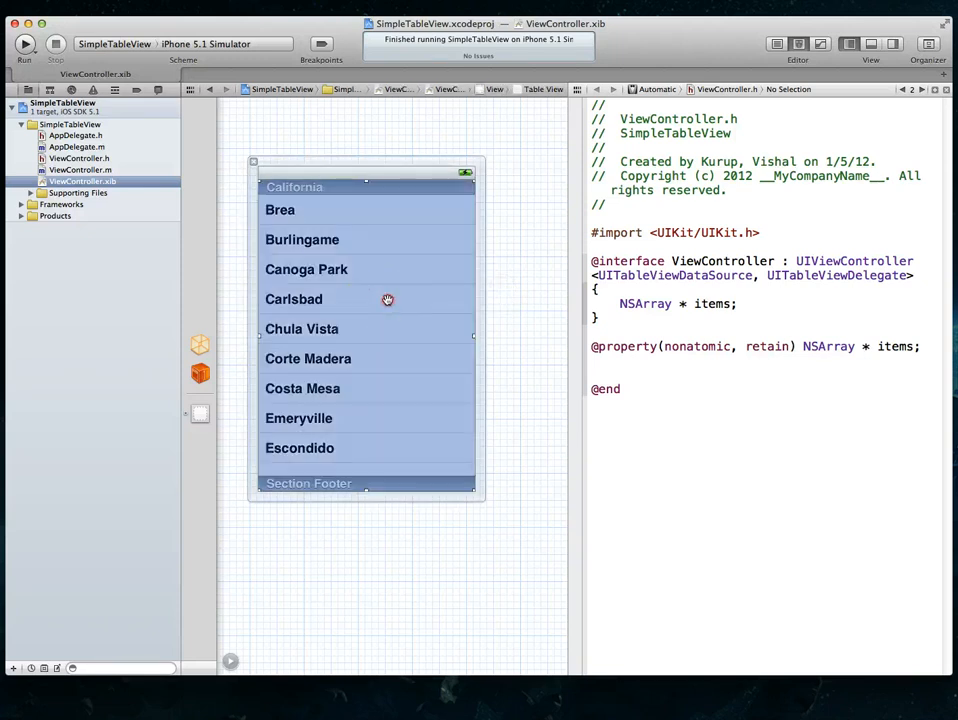
drag(388, 299, 599, 368)
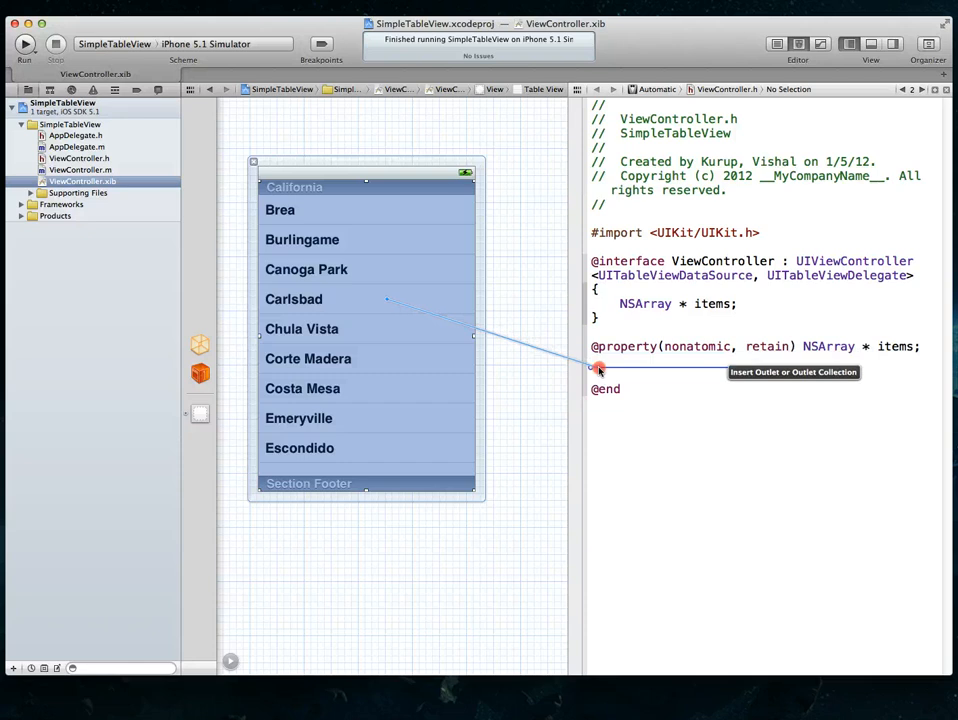
click(598, 368)
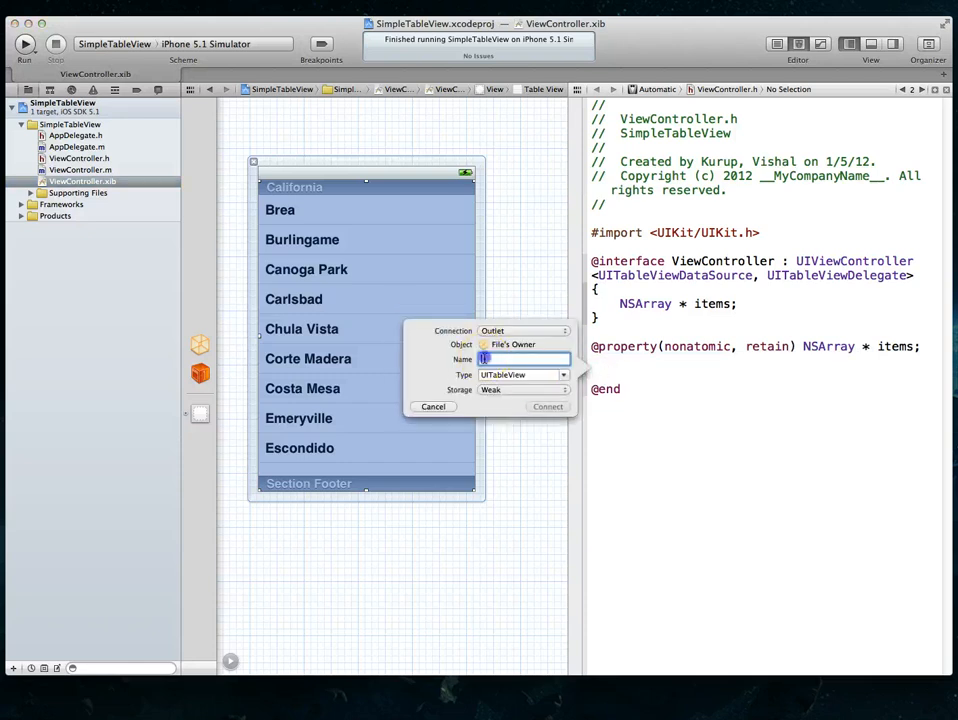
text(myTableV)
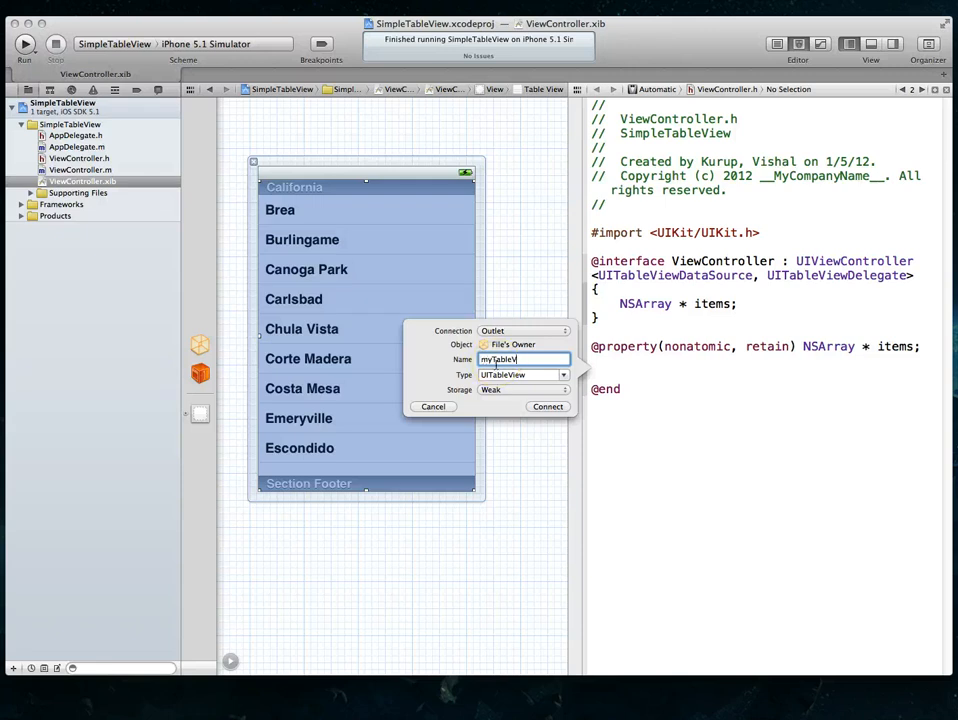
click(548, 406)
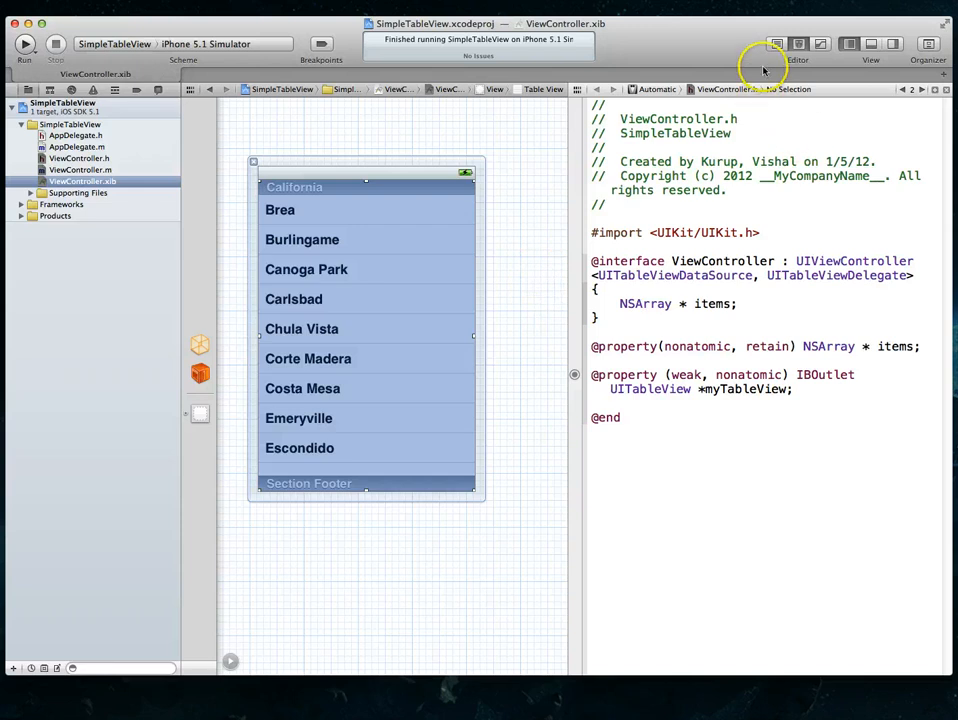
click(776, 44)
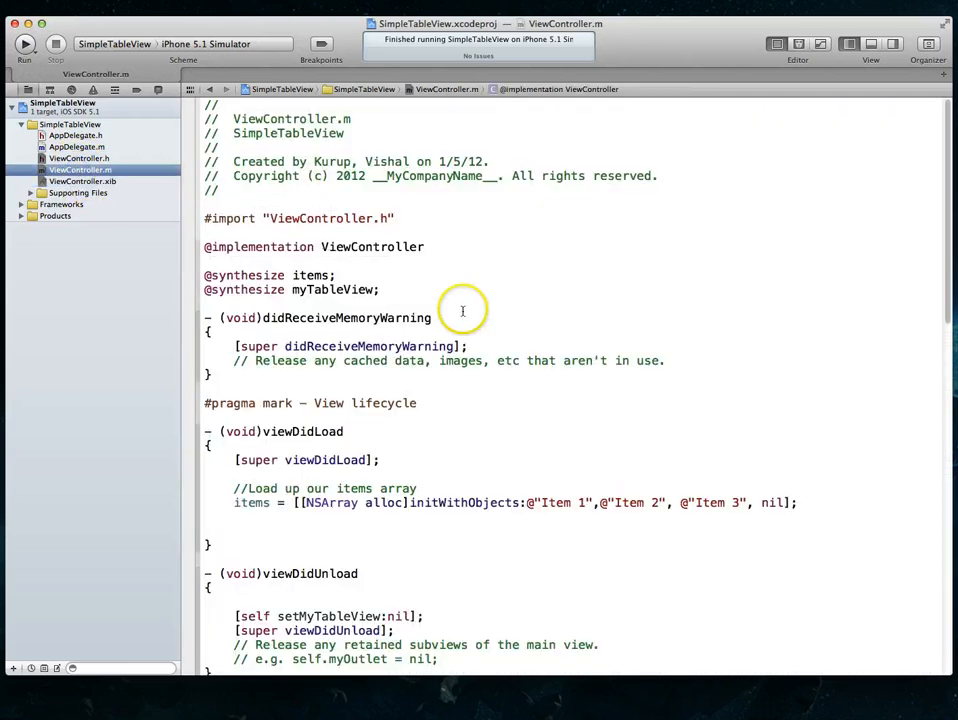
Step: Add myTableView.rowHeight = 88; on a new line in viewDidLoad
scroll(down, 3)
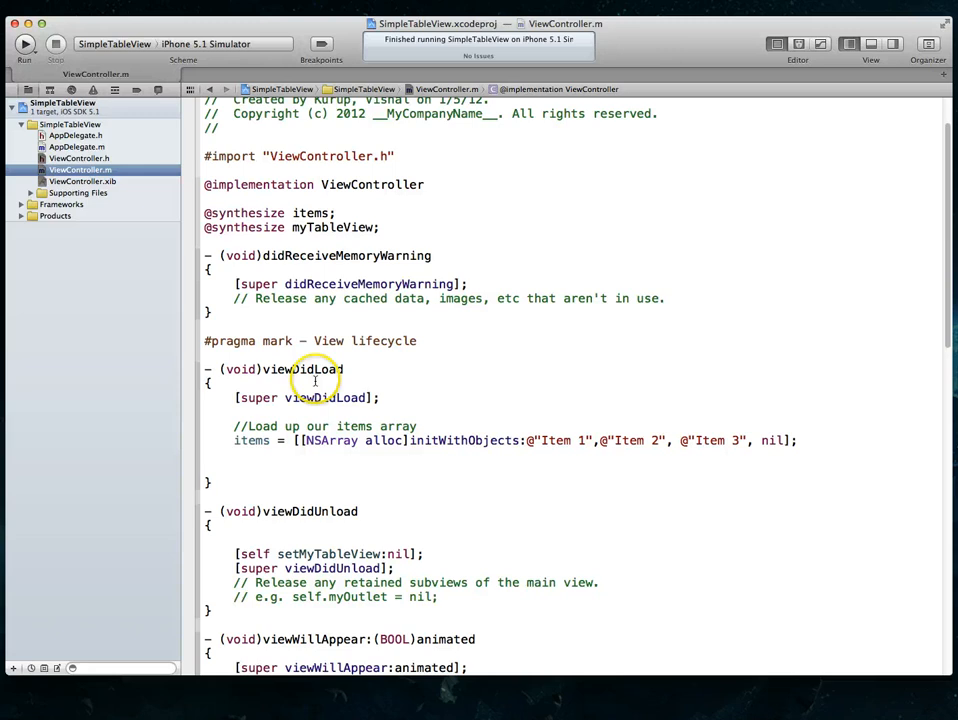
click(318, 464)
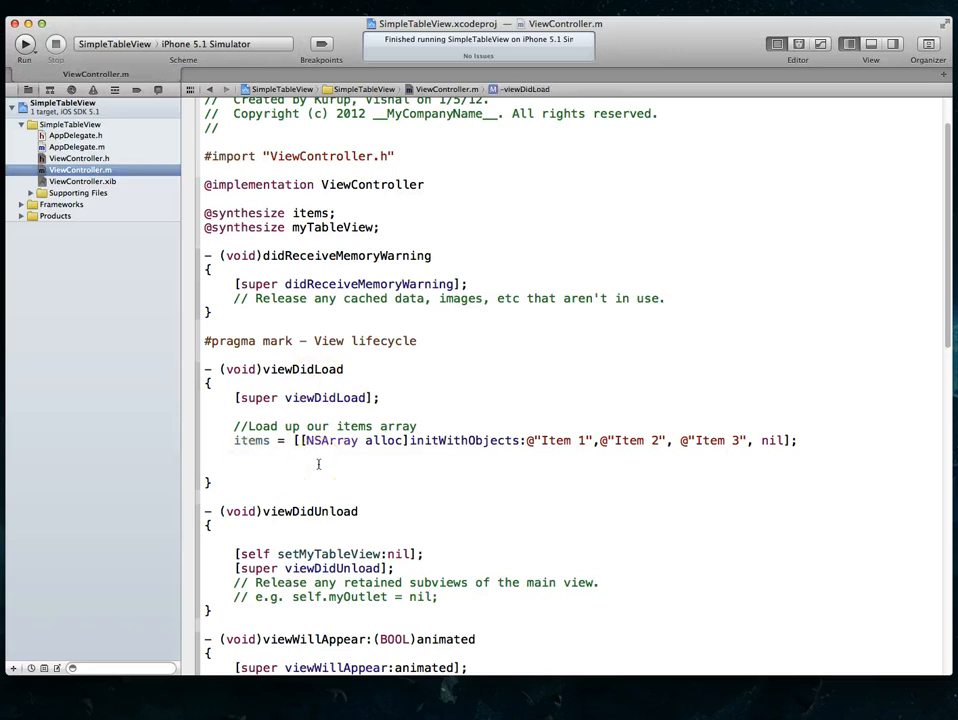
text(myTableView)
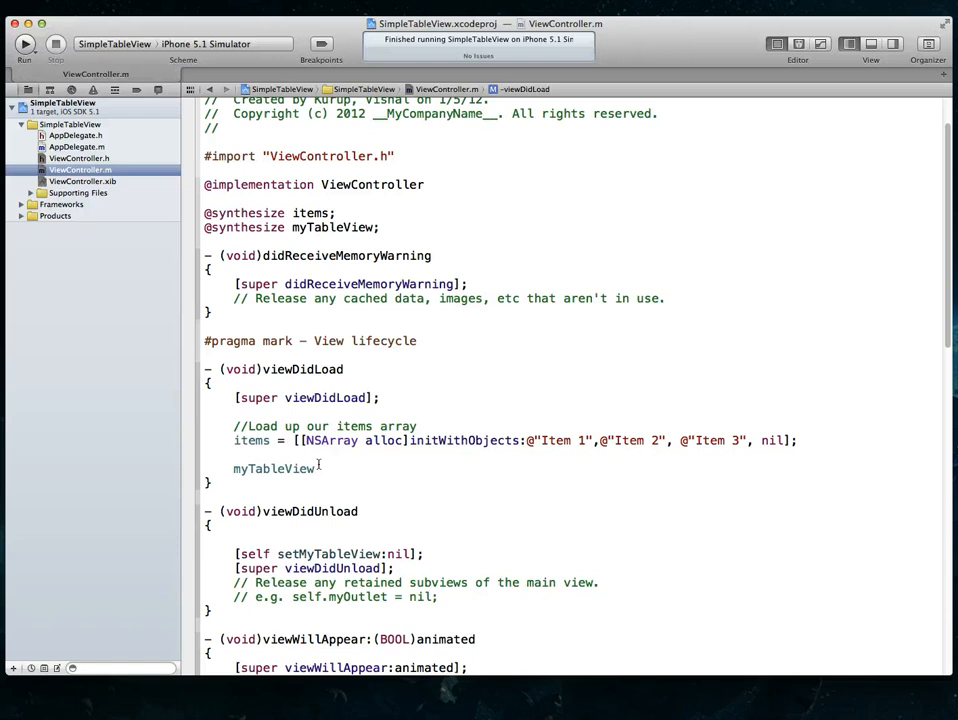
text(.rowHeight)
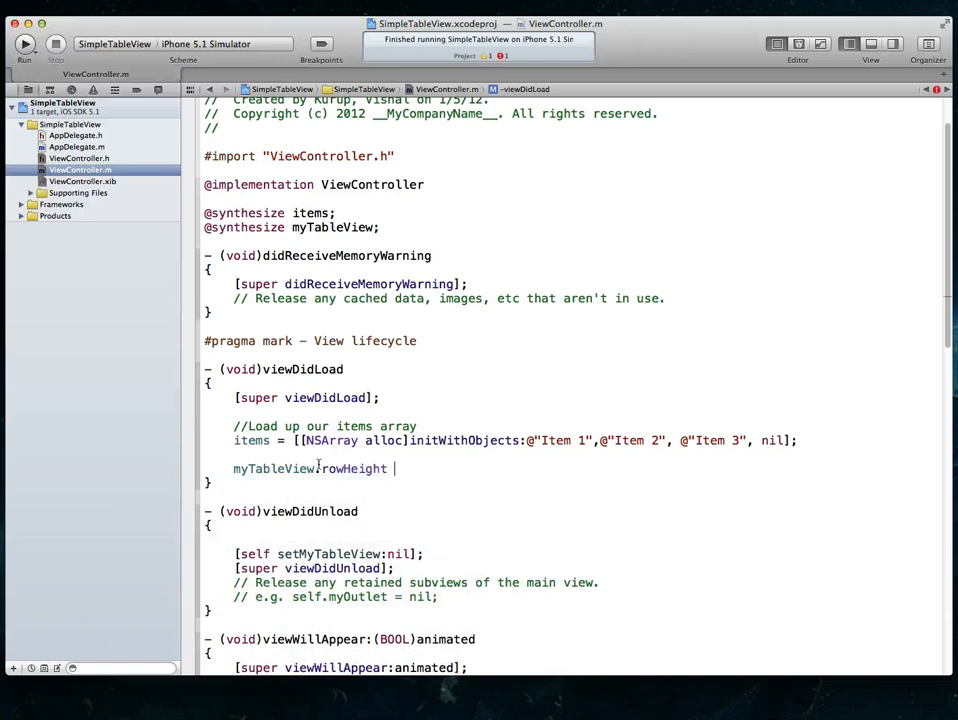
text(= 88)
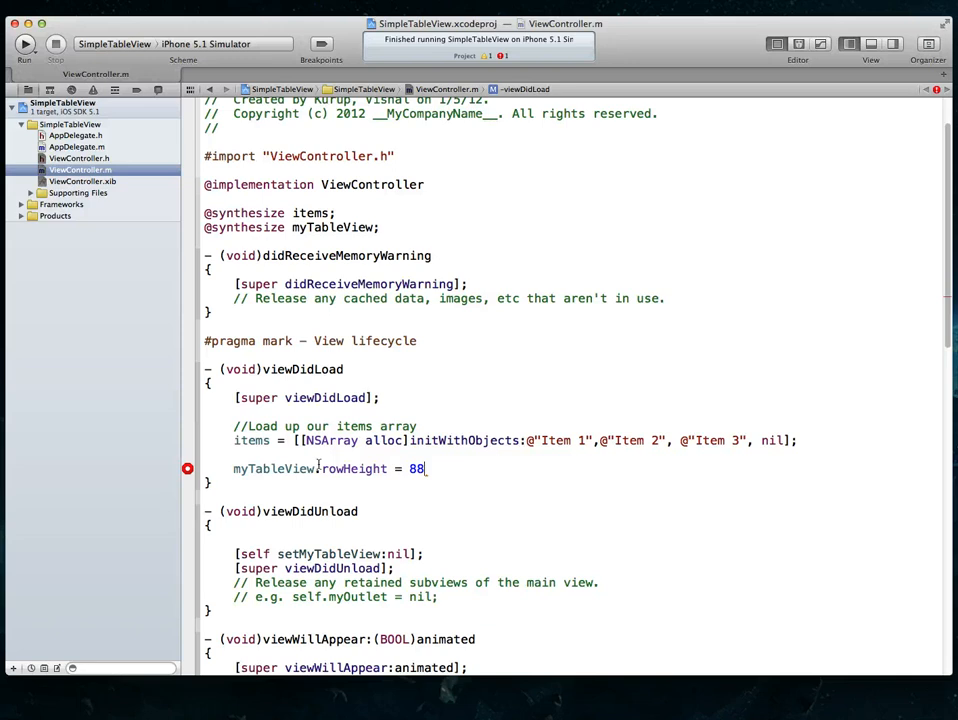
text(;)
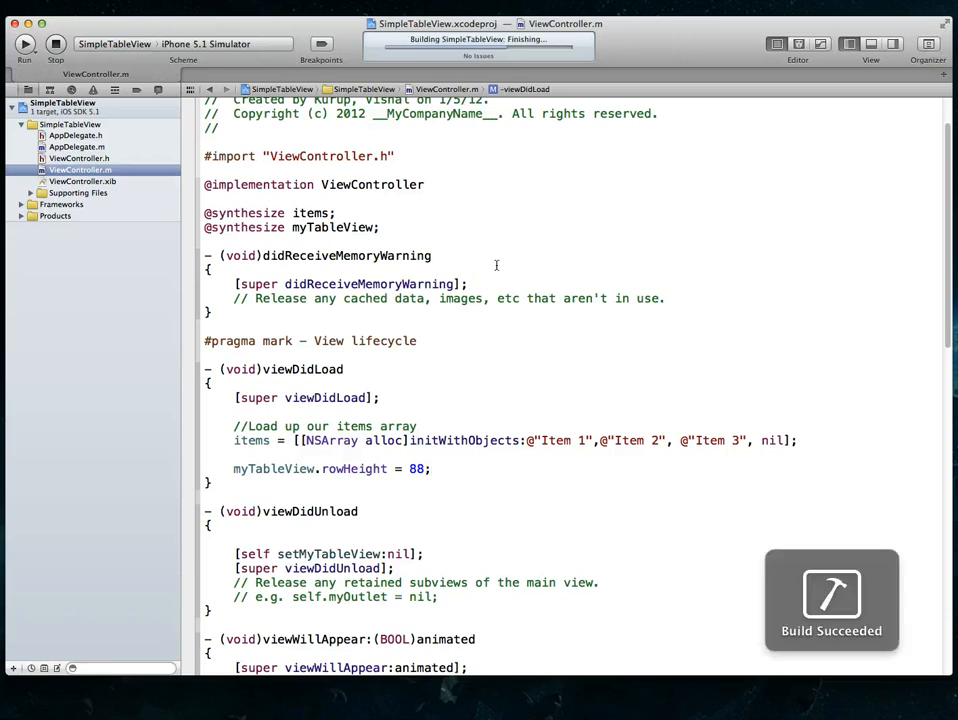
Step: Run the app to see the taller item rows in the Simulator, then stop it
click(24, 43)
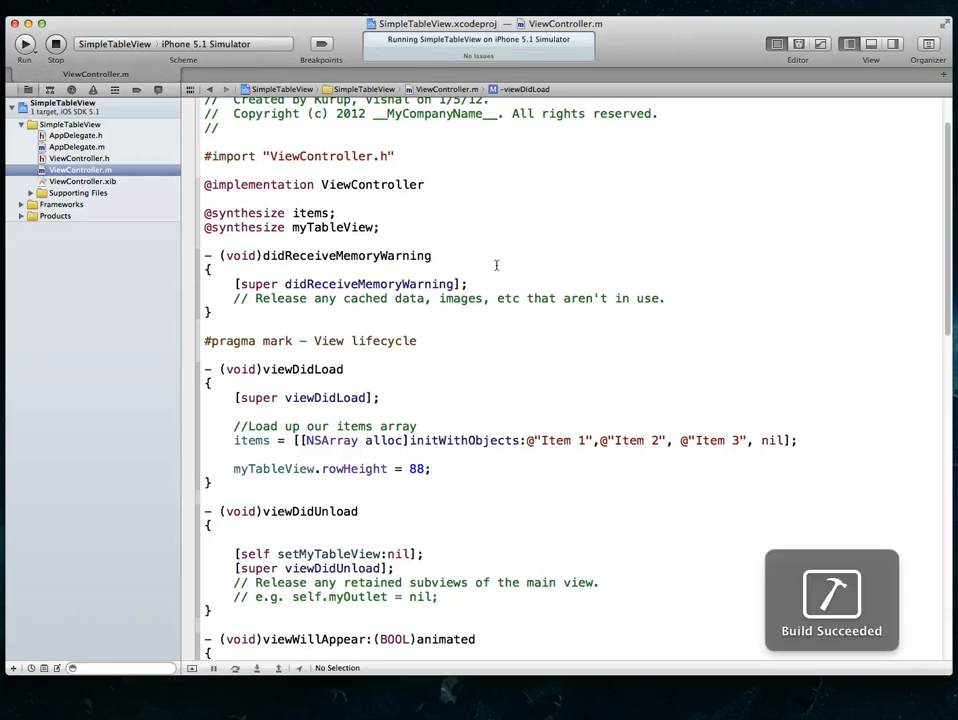
click(24, 43)
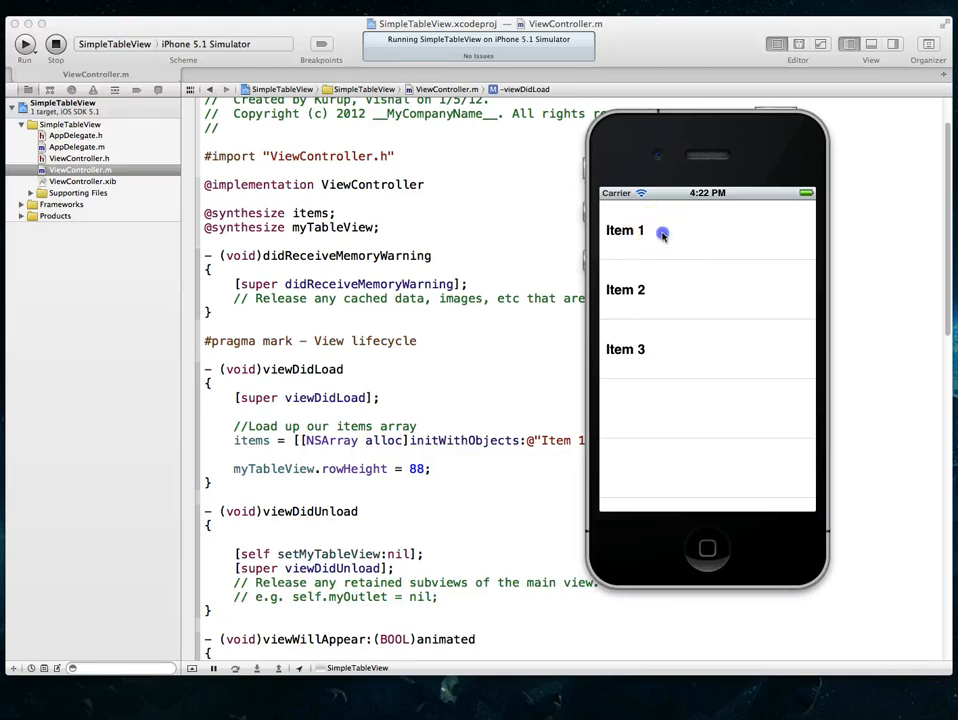
mouse_move(470, 350)
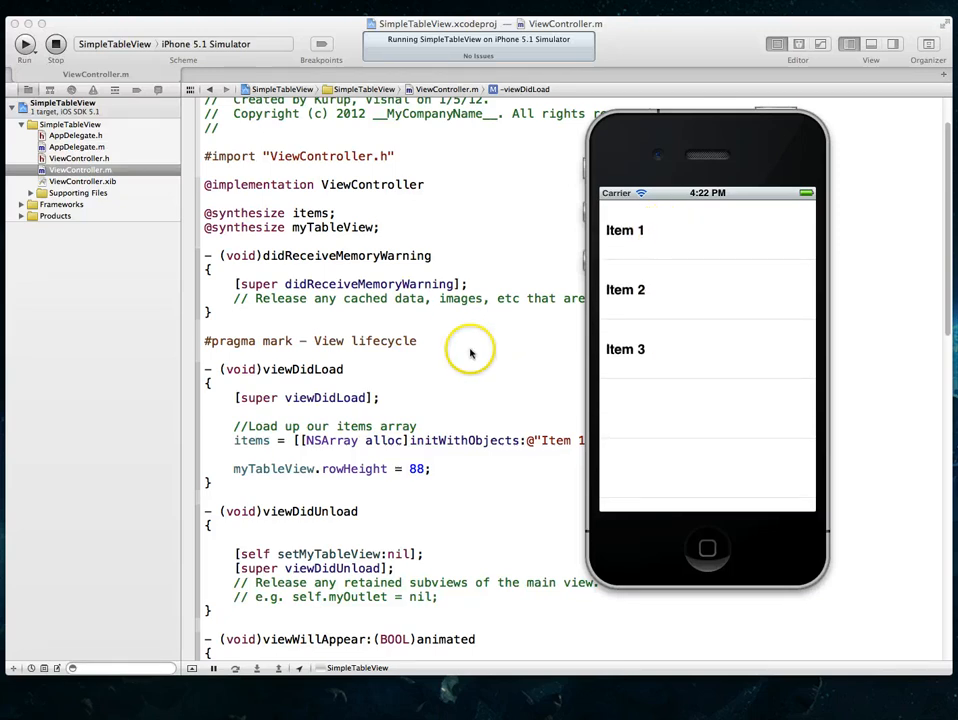
click(55, 44)
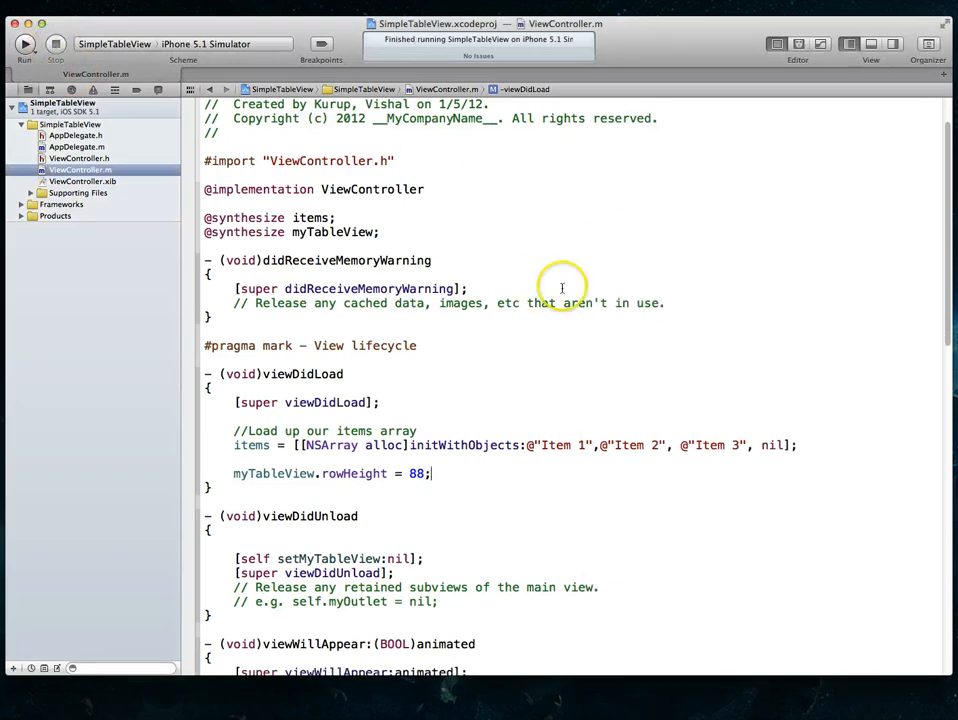
mouse_move(522, 337)
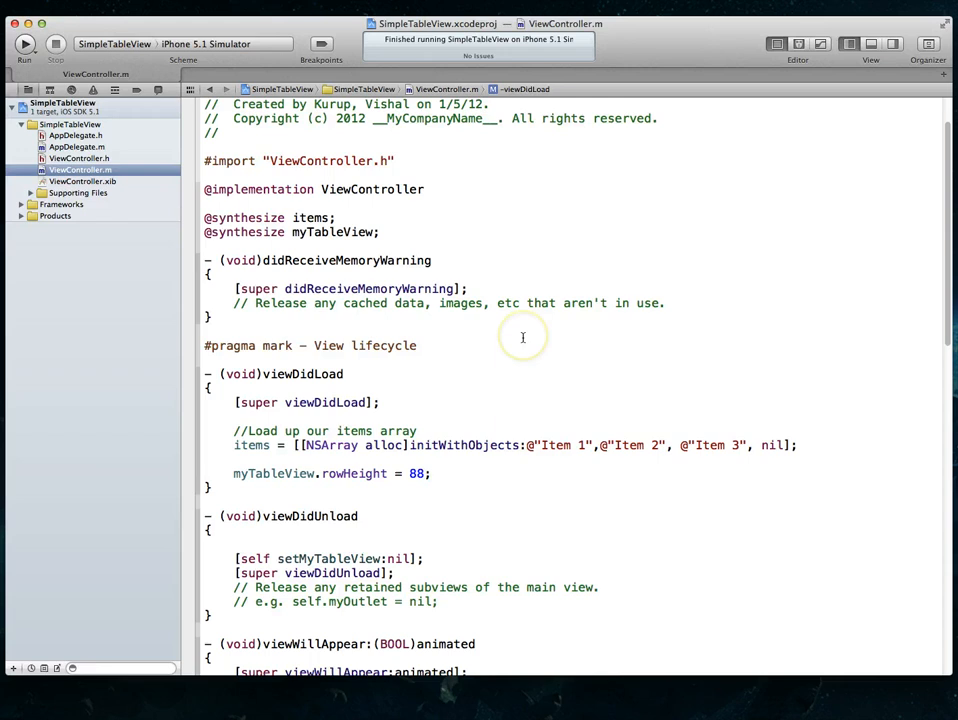
mouse_move(310, 360)
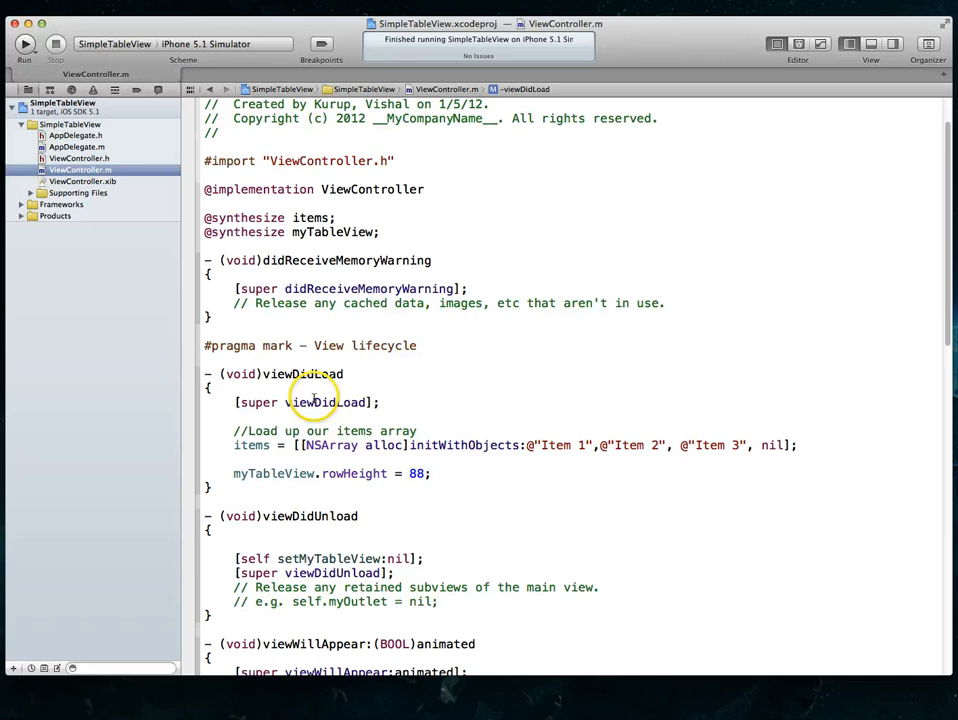
mouse_move(463, 228)
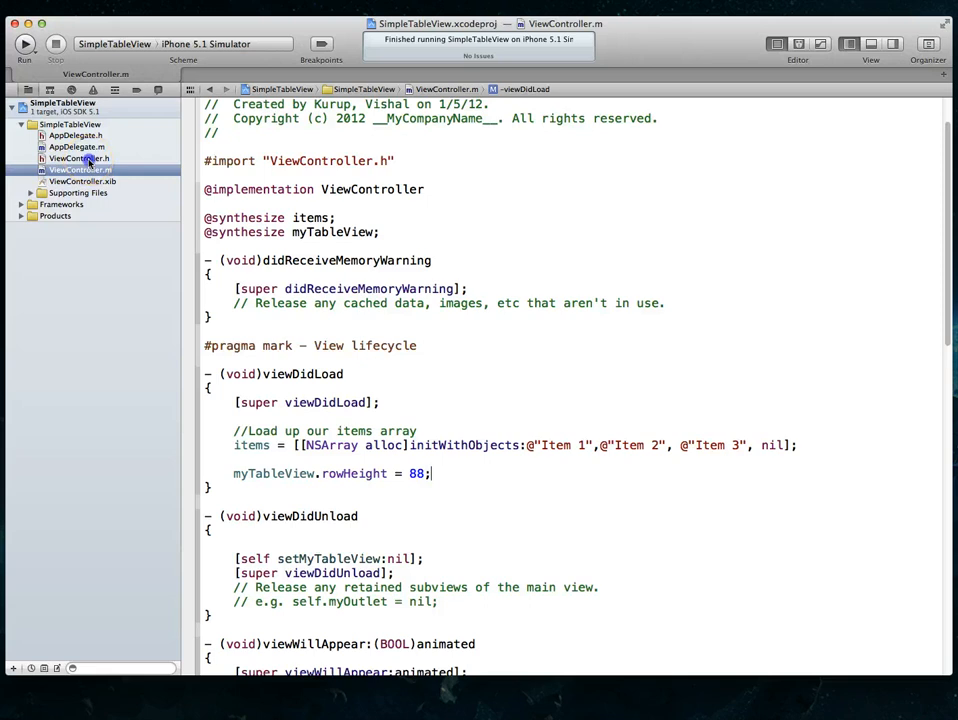
Step: Show ViewController.h with Quick Help for UITableViewDelegate in the Utilities pane
click(78, 158)
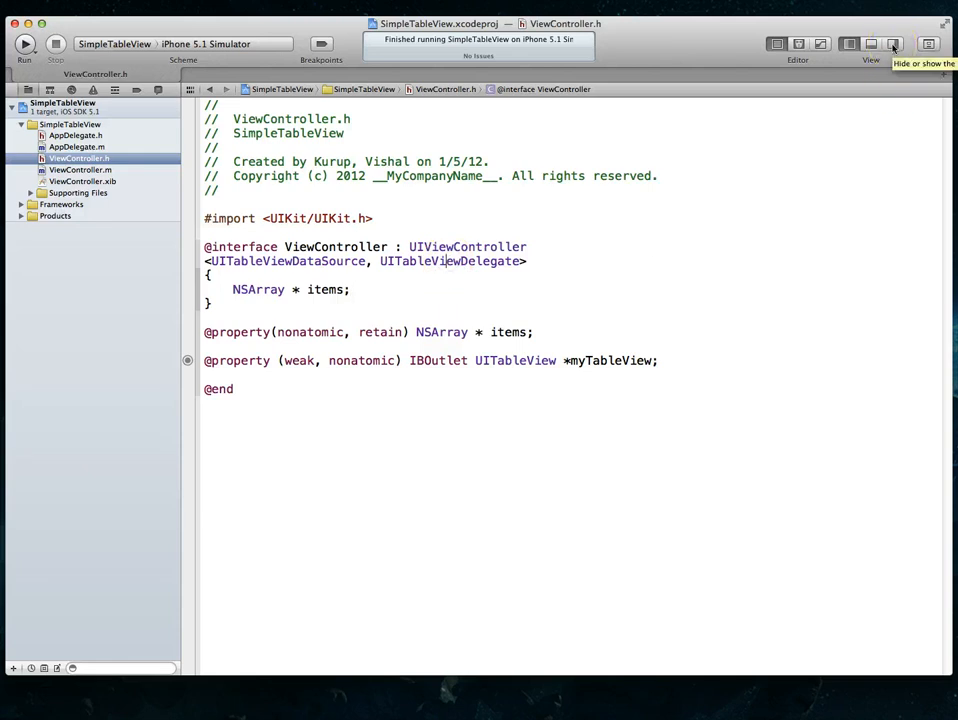
click(892, 43)
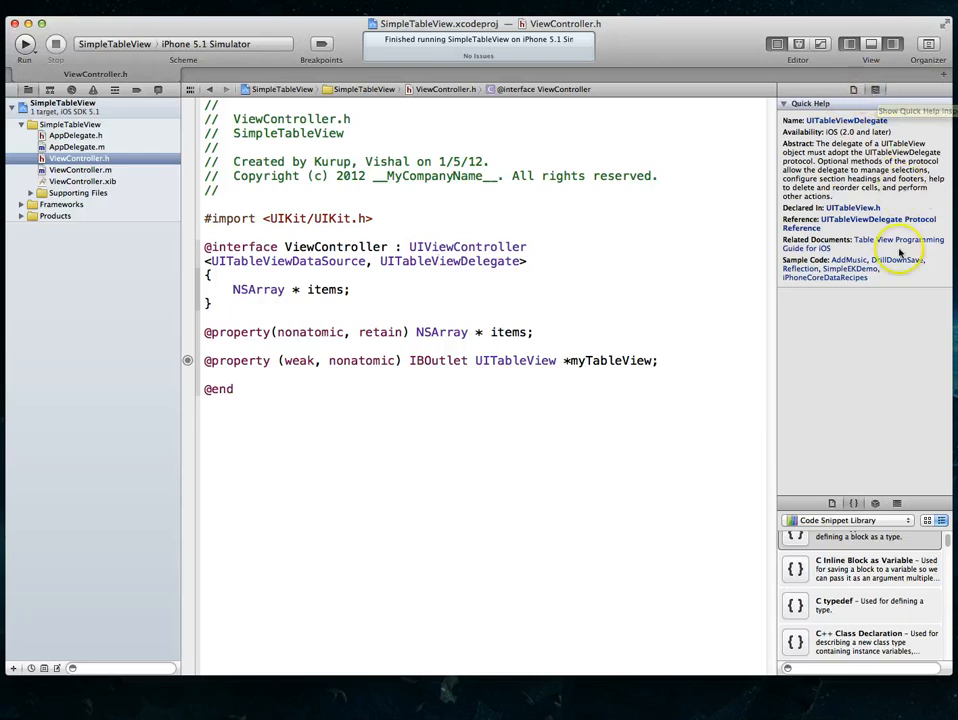
mouse_move(875, 222)
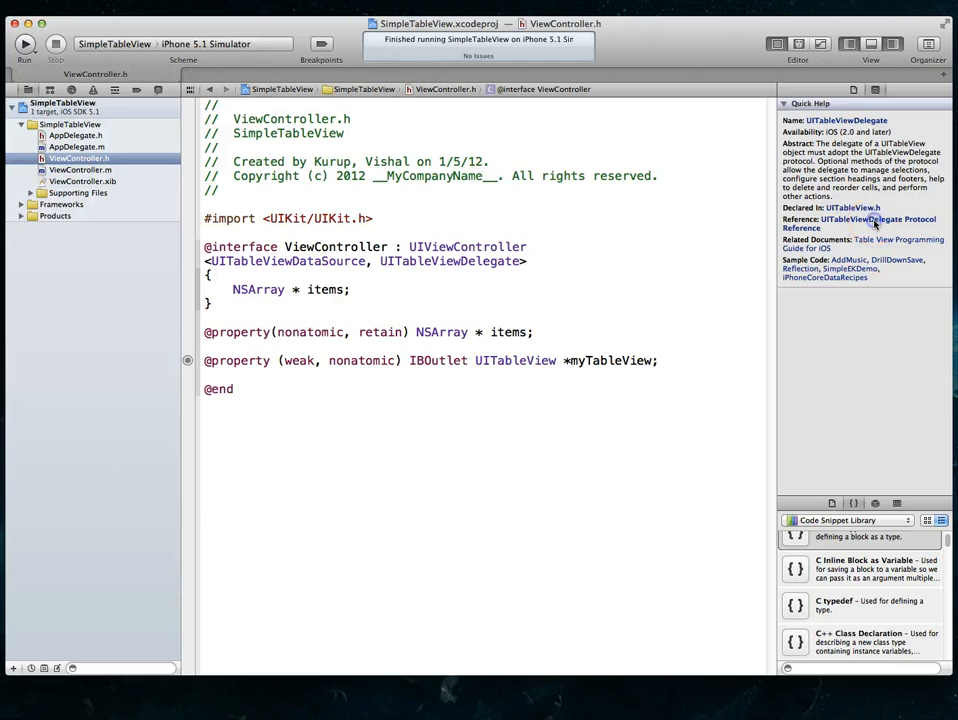
Step: Read the tableView:heightForRowAtIndexPath: reference in the UITableViewDelegate docs, then close the viewer
click(858, 223)
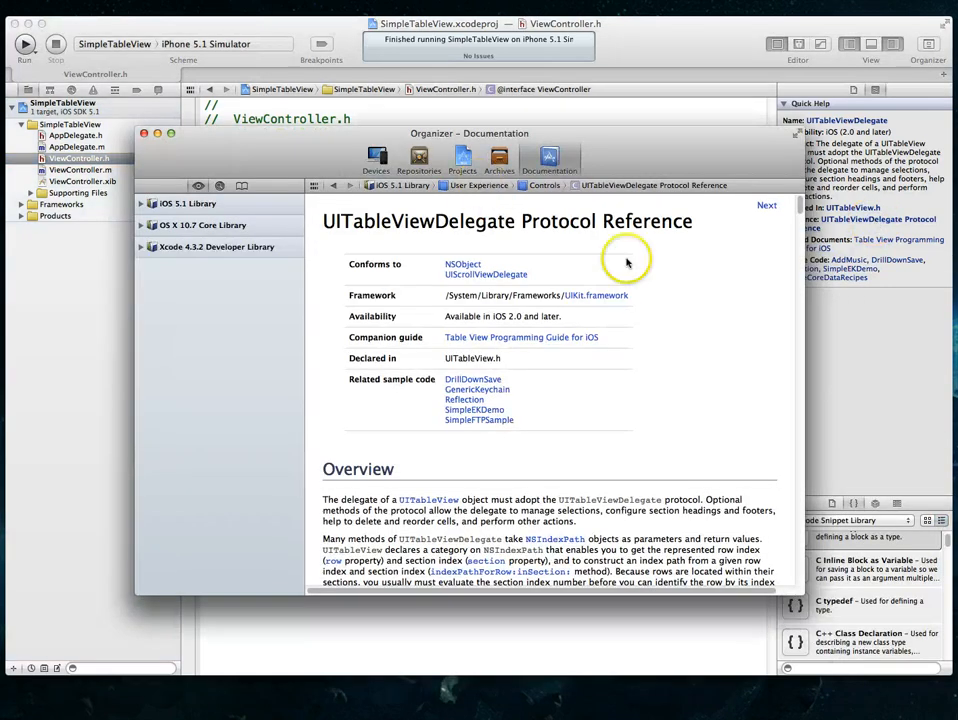
scroll(down, 3)
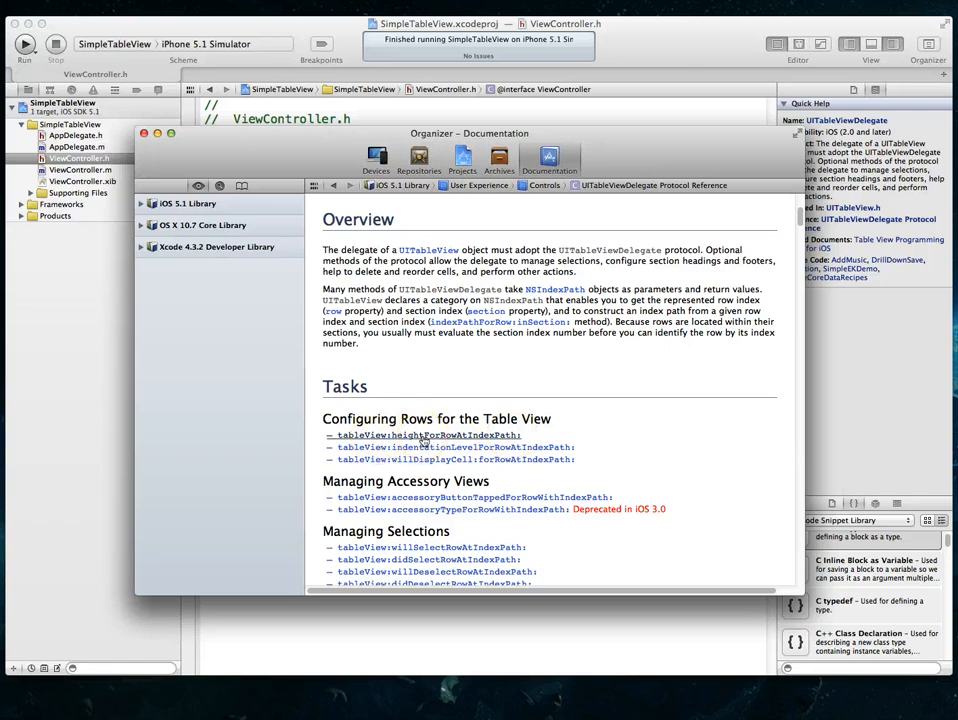
click(429, 434)
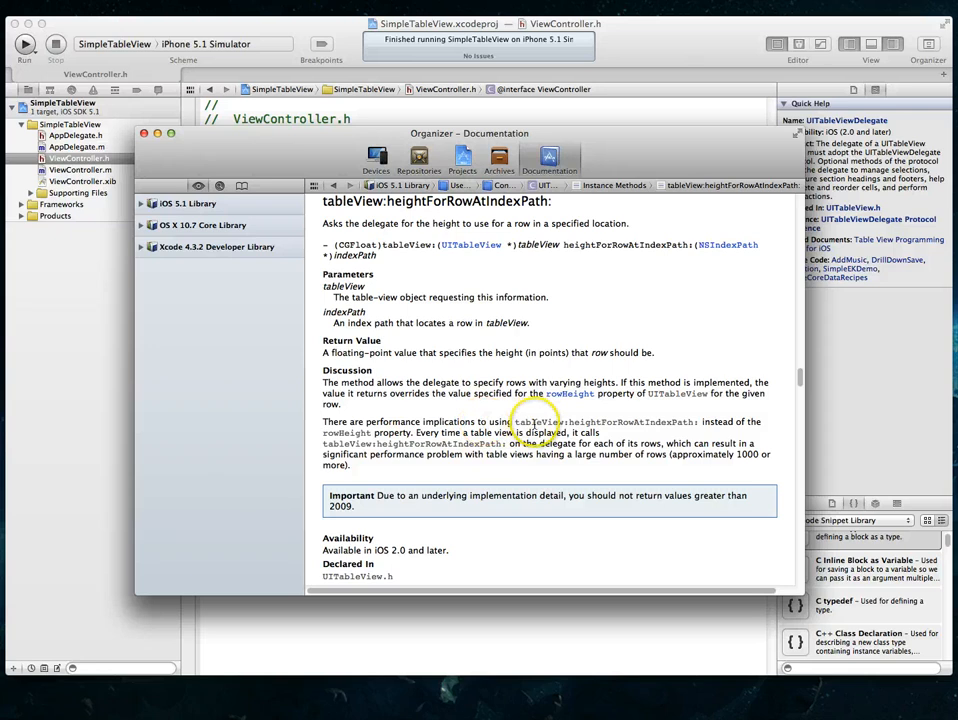
mouse_move(508, 476)
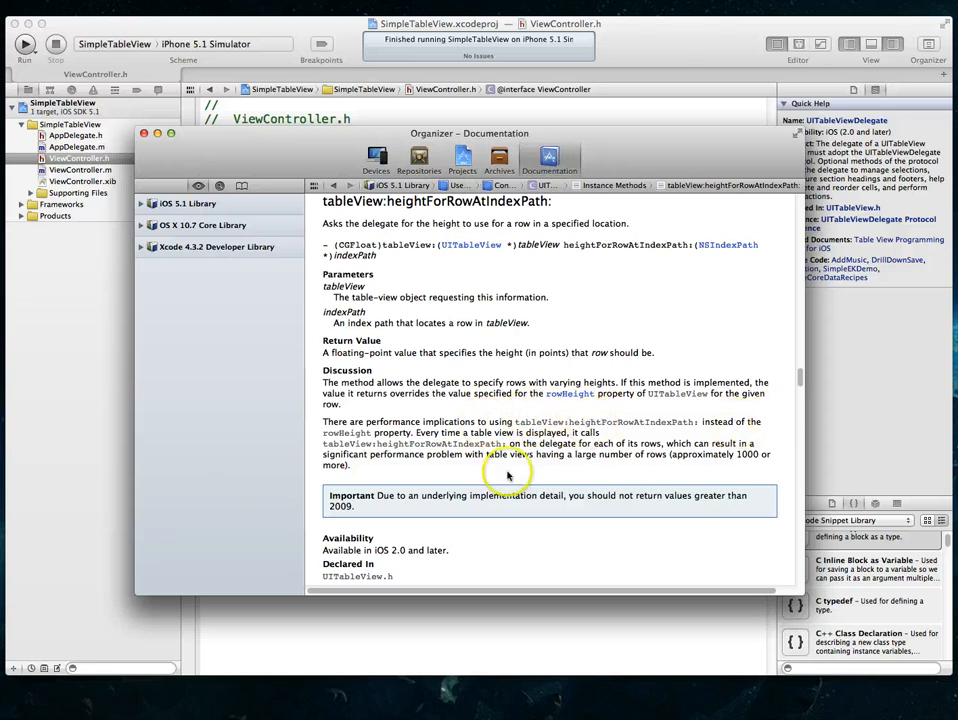
mouse_move(343, 437)
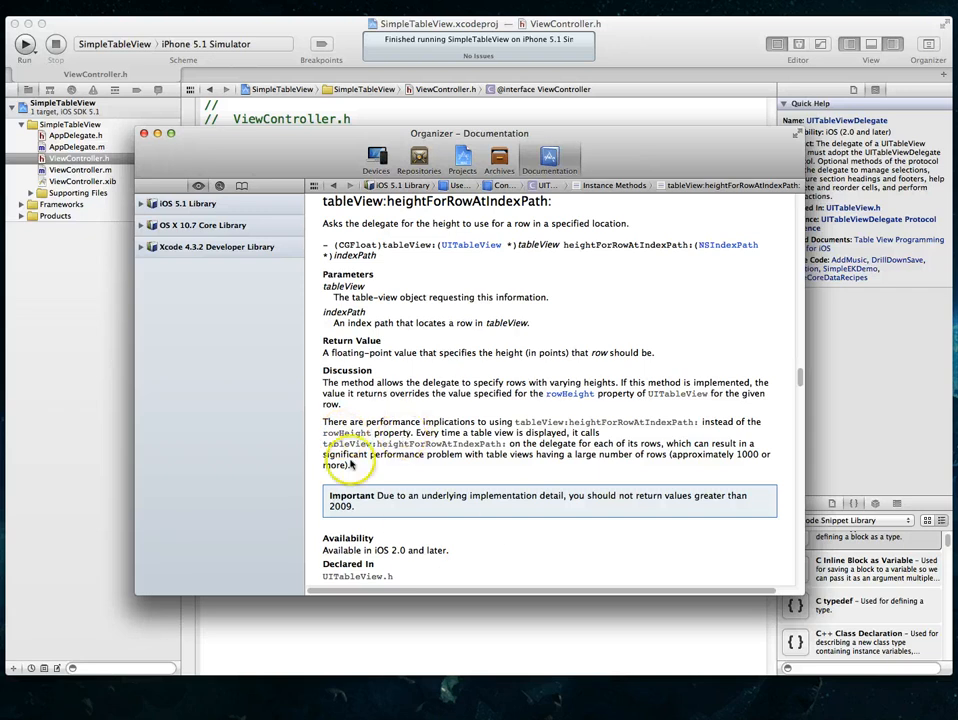
mouse_move(427, 475)
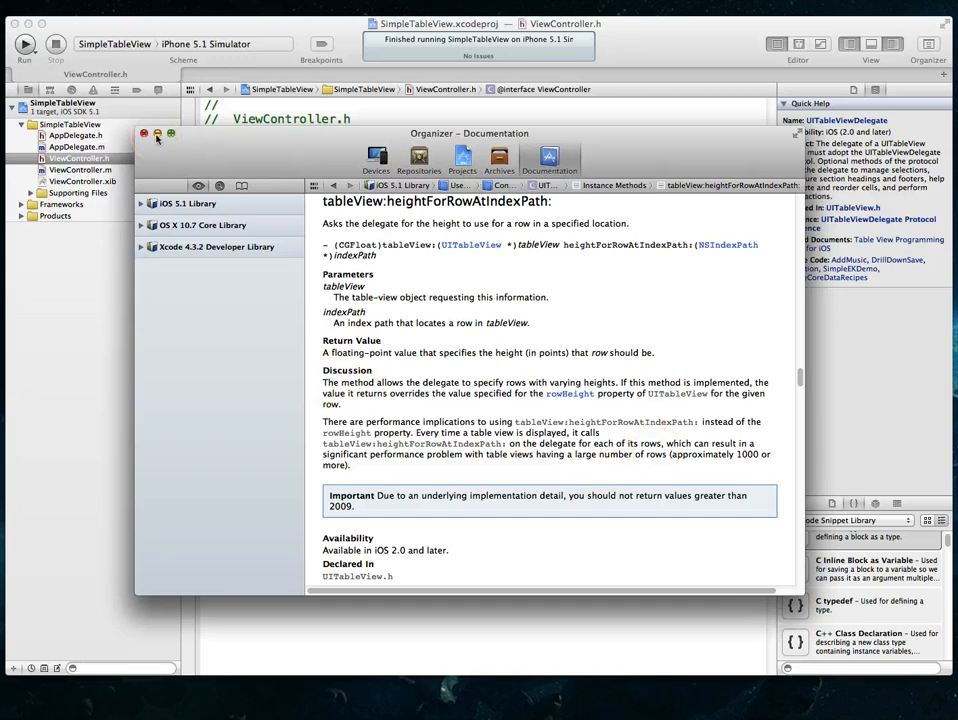
mouse_move(297, 188)
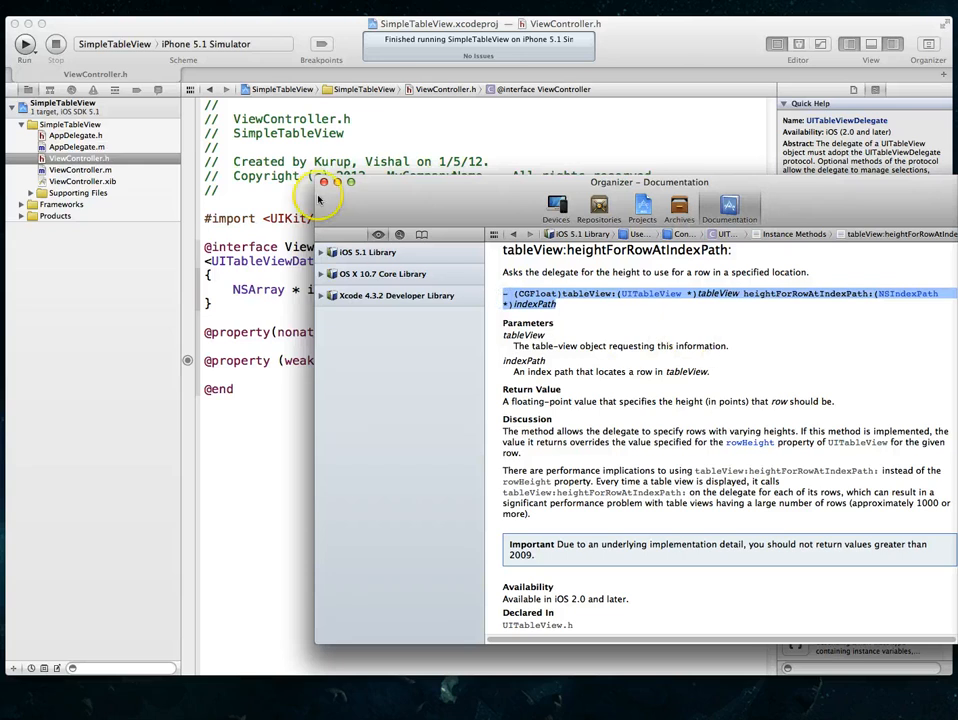
click(325, 183)
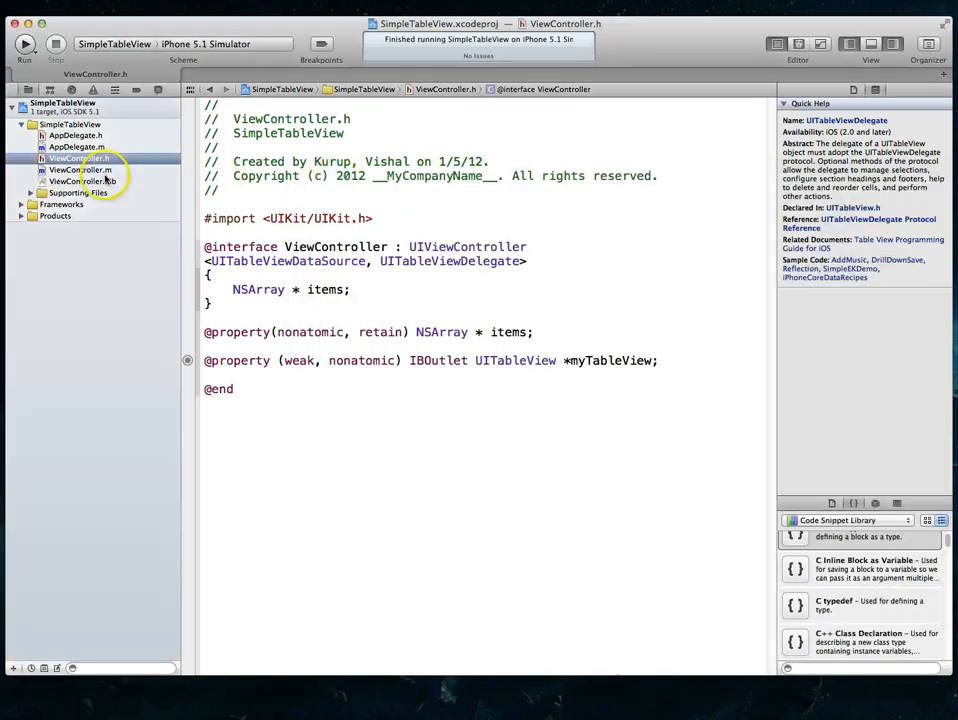
Step: Comment out myTableView.rowHeight = 88; in viewDidLoad of ViewController.m
click(78, 169)
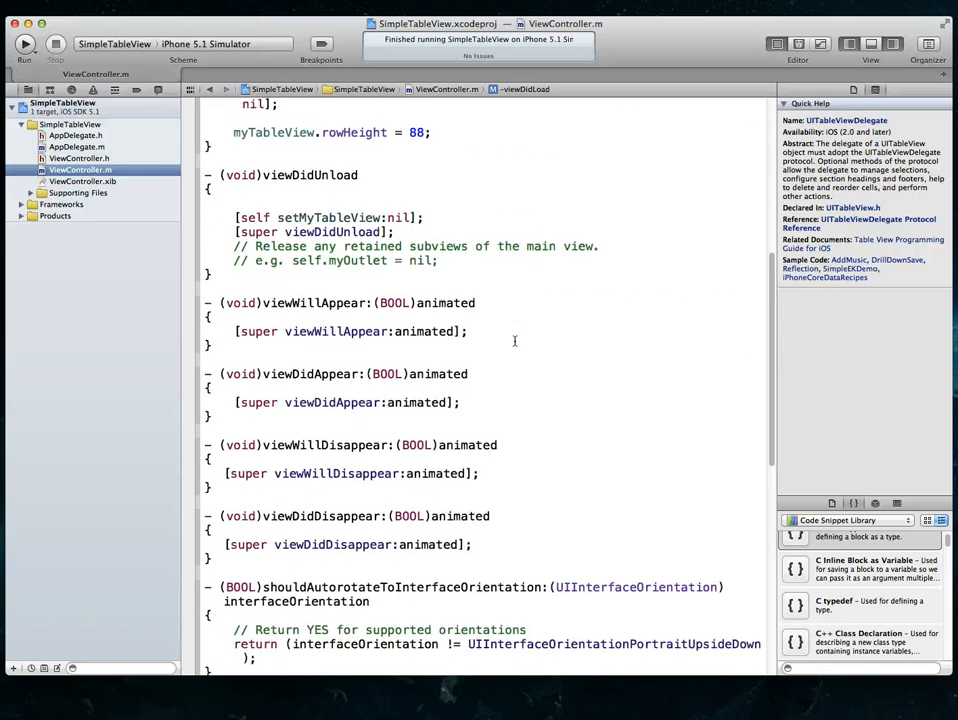
scroll(up, 3)
text(//)
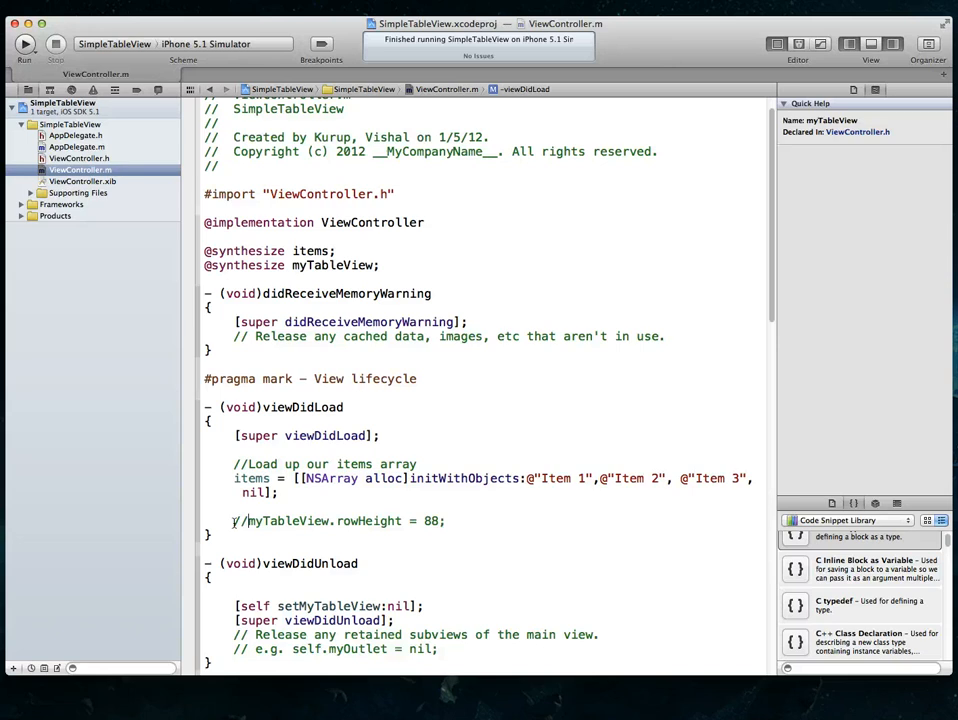
click(448, 464)
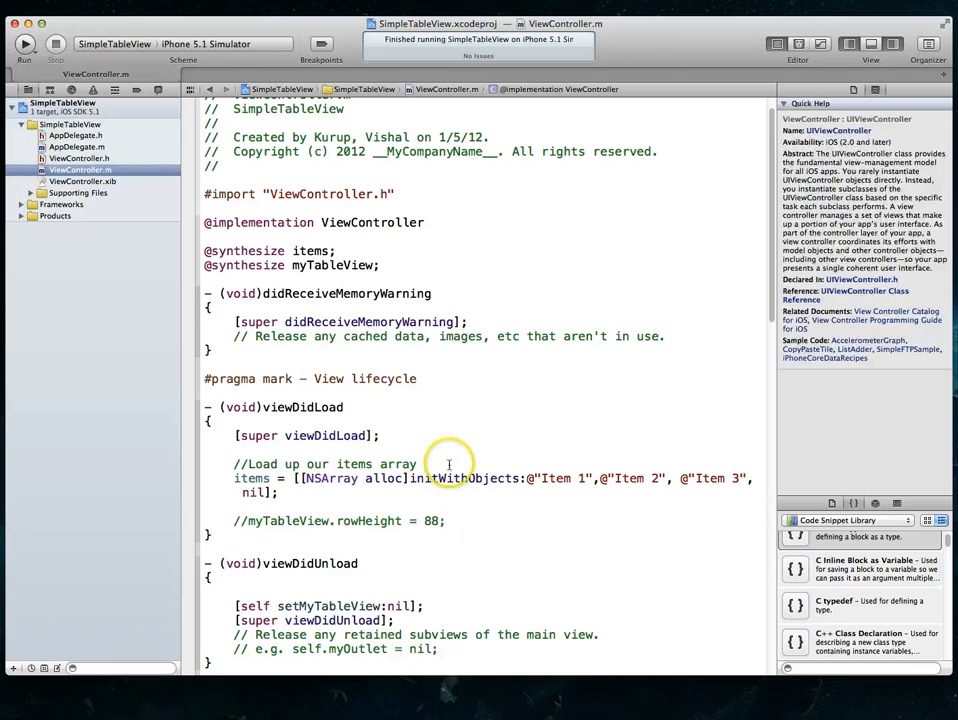
scroll(down, 3)
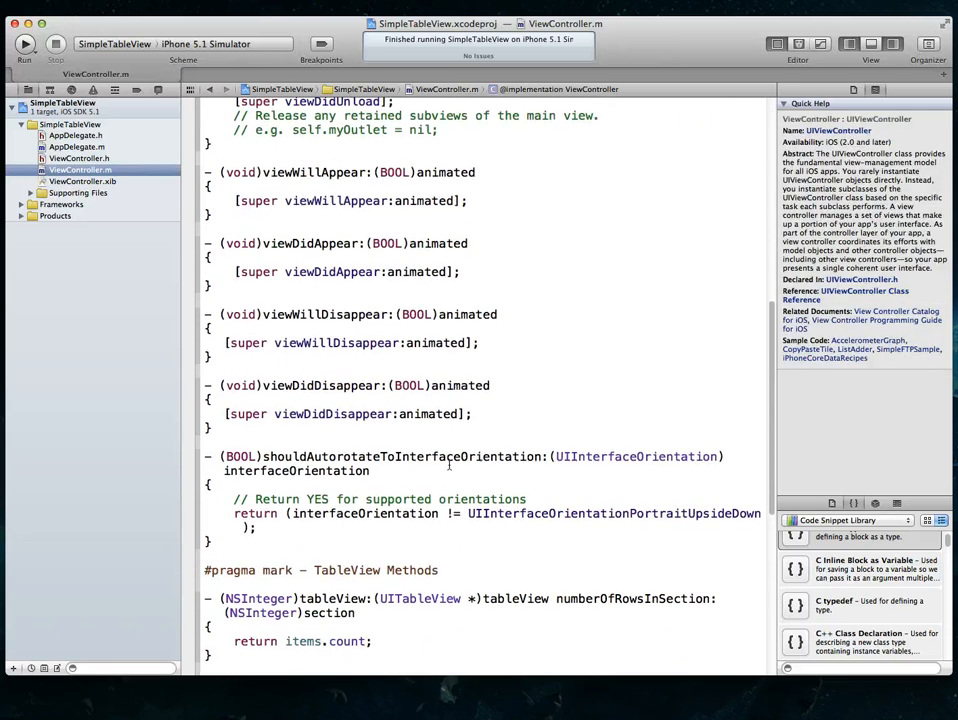
scroll(down, 3)
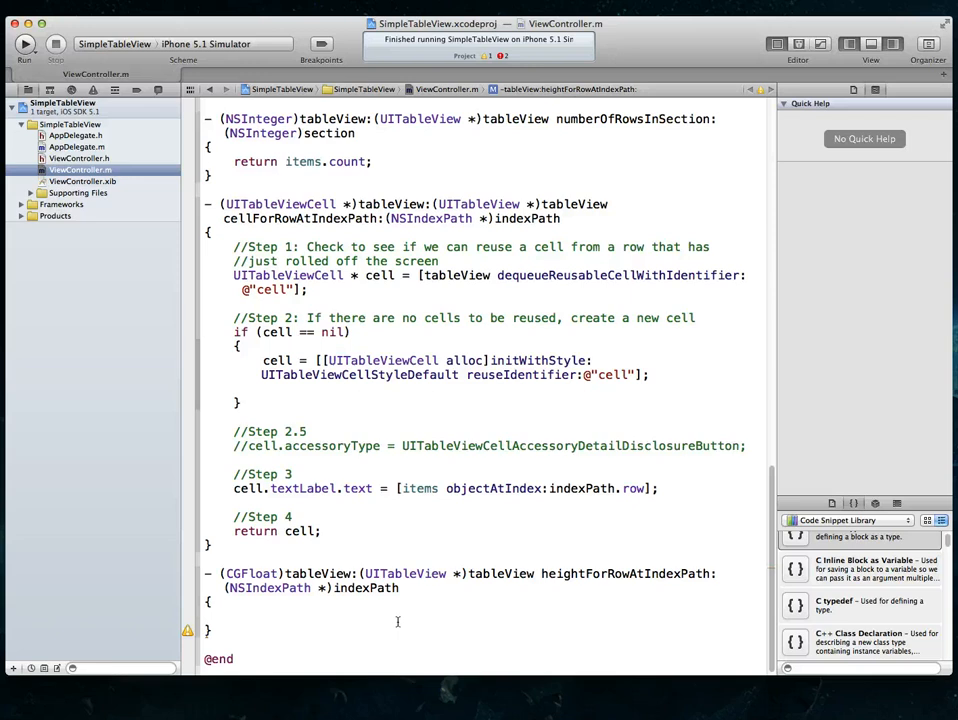
Step: Make tableView:heightForRowAtIndexPath: return 88.0f
text(return)
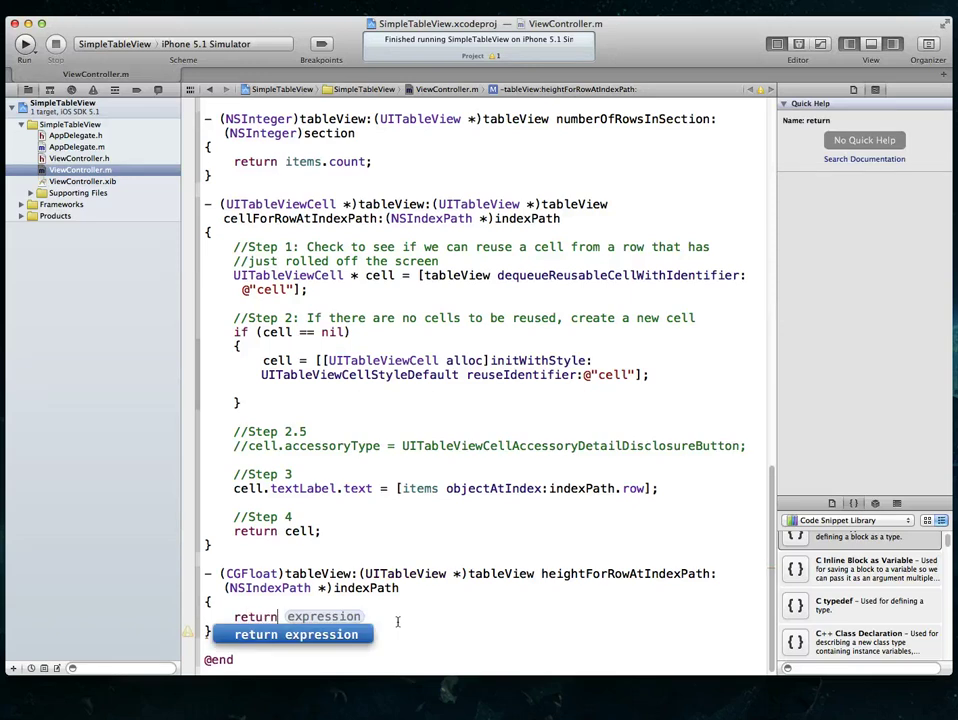
text(88.)
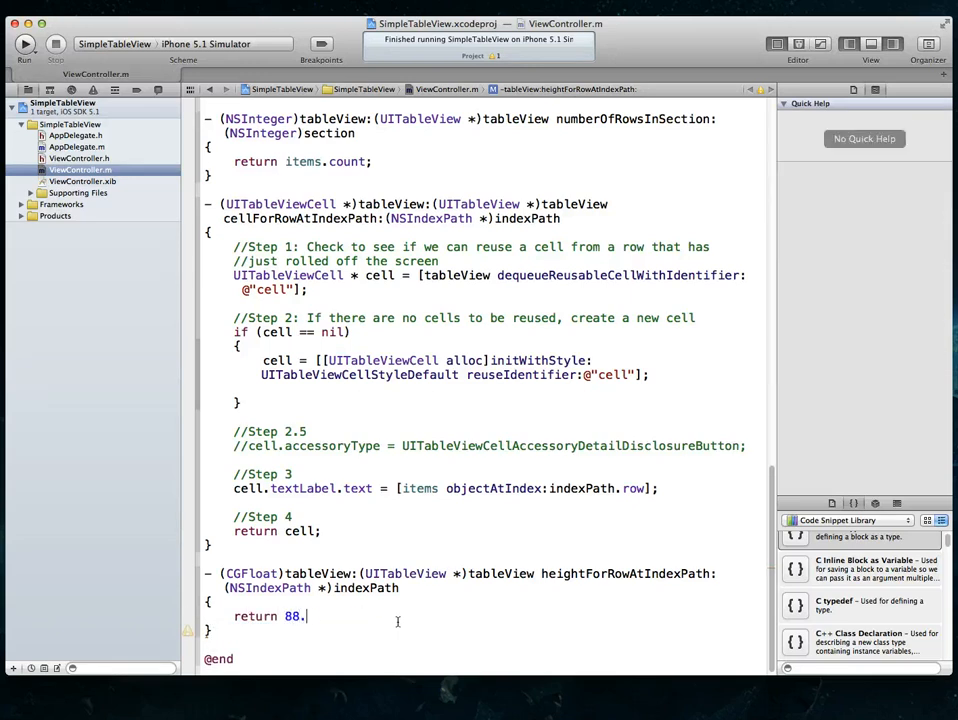
text(0f;)
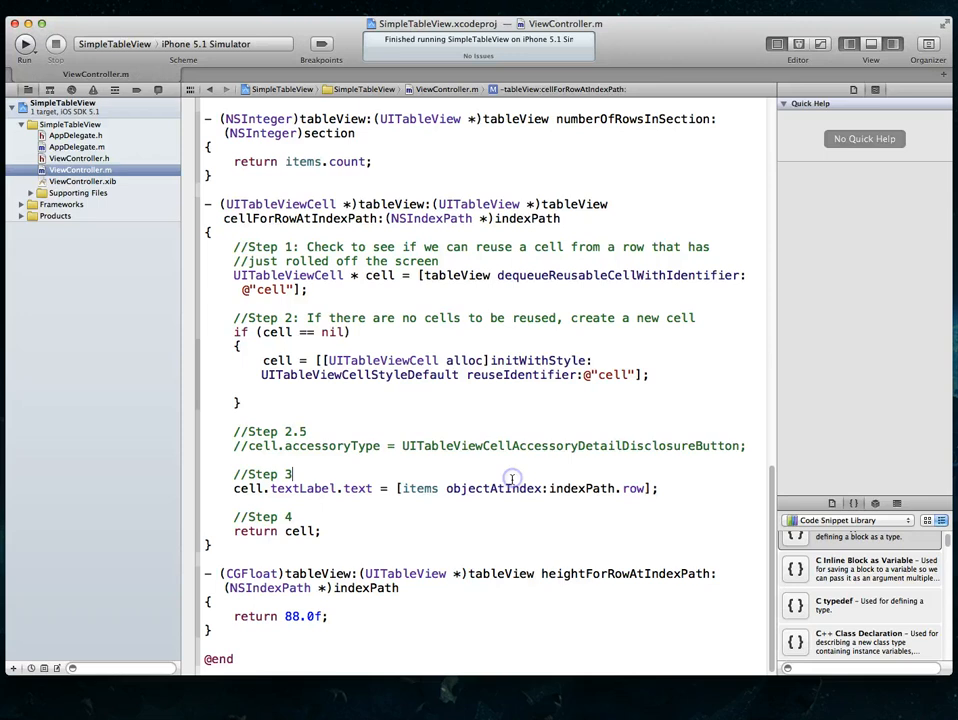
Step: Build and run SimpleTableView in the iPhone 5.1 Simulator showing Item 1–3 in tall rows
click(24, 43)
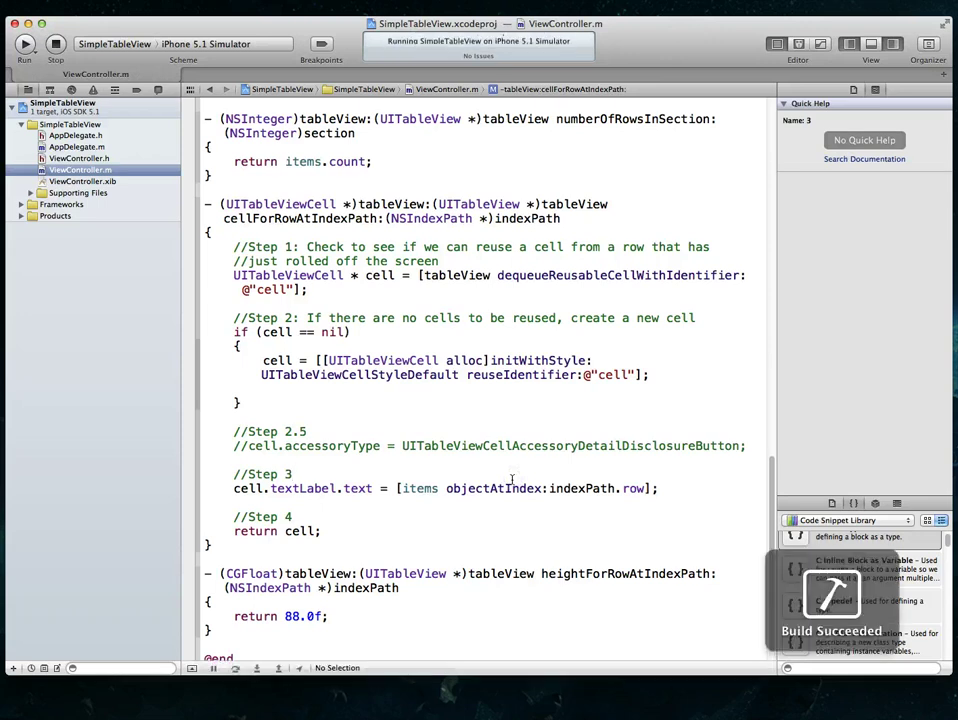
click(24, 43)
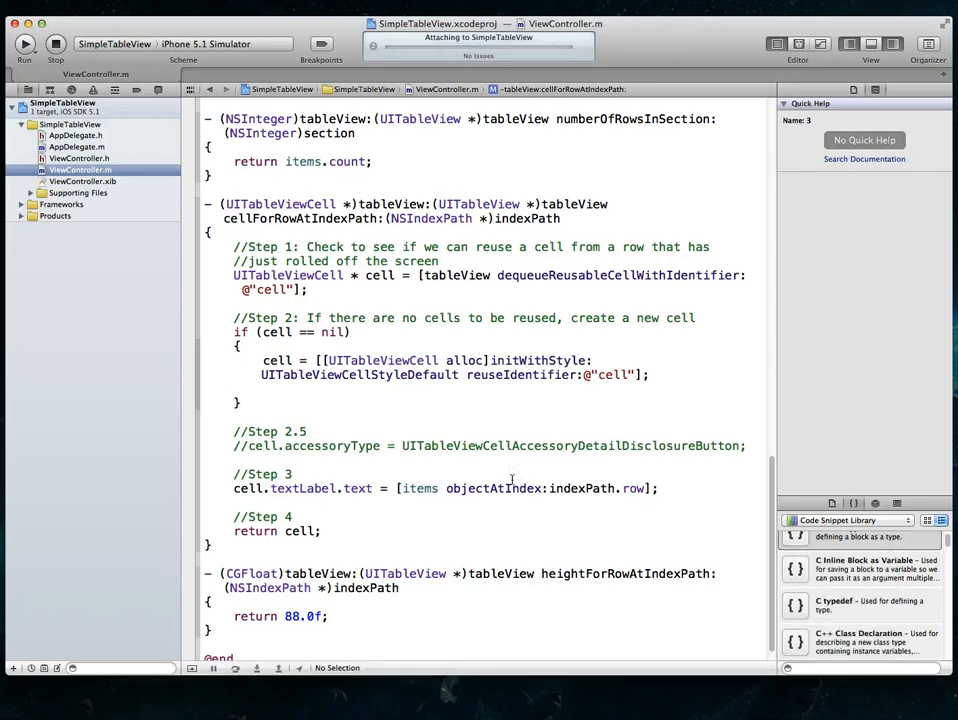
click(24, 43)
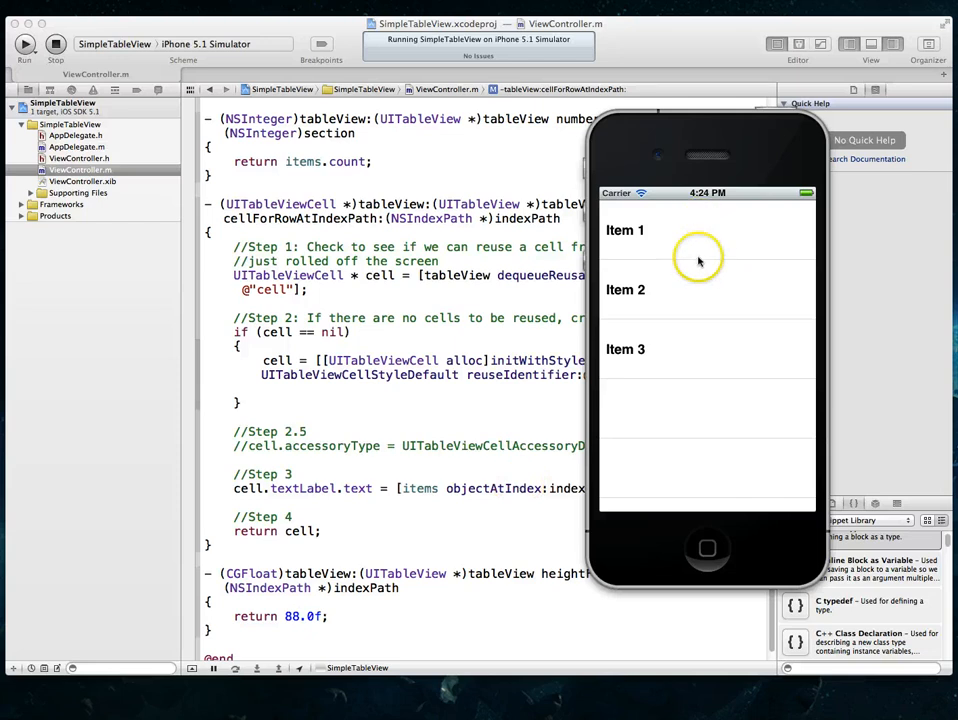
mouse_move(686, 225)
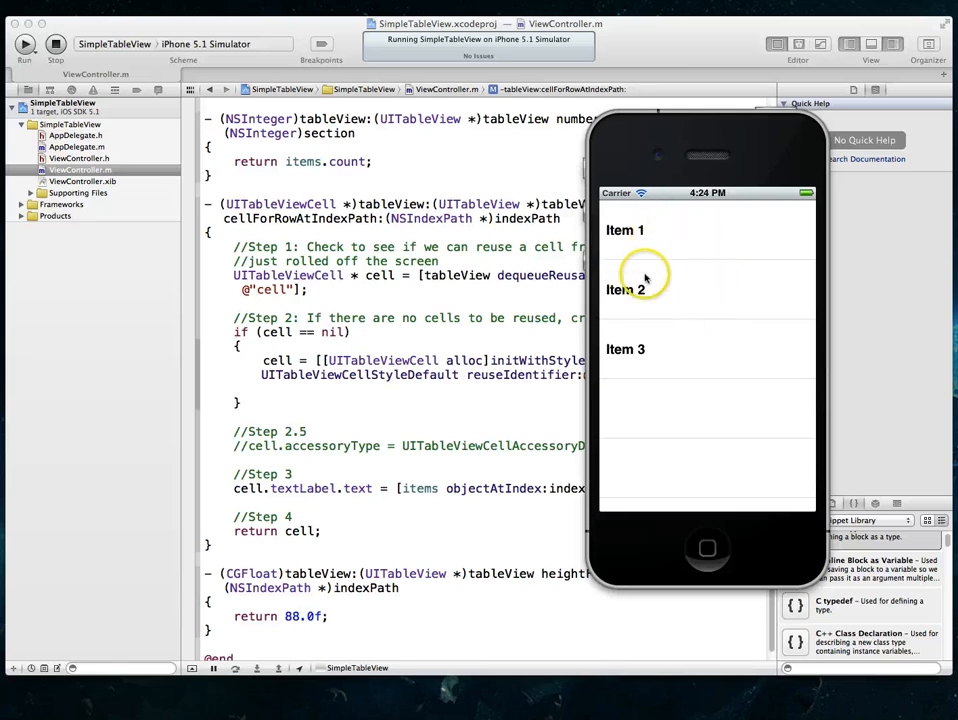
mouse_move(723, 330)
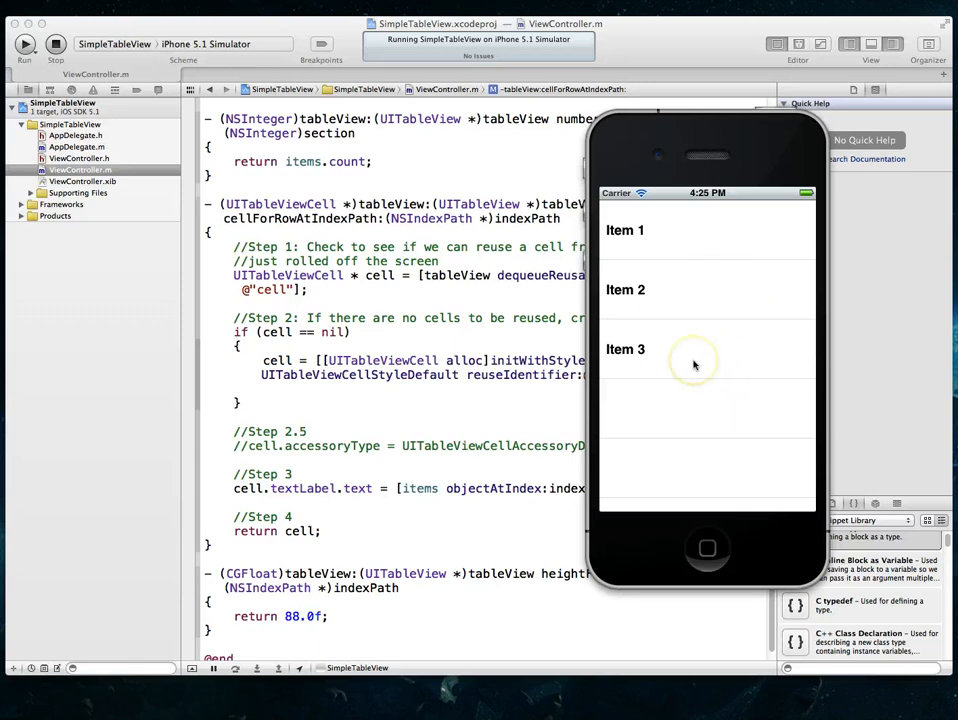
mouse_move(663, 350)
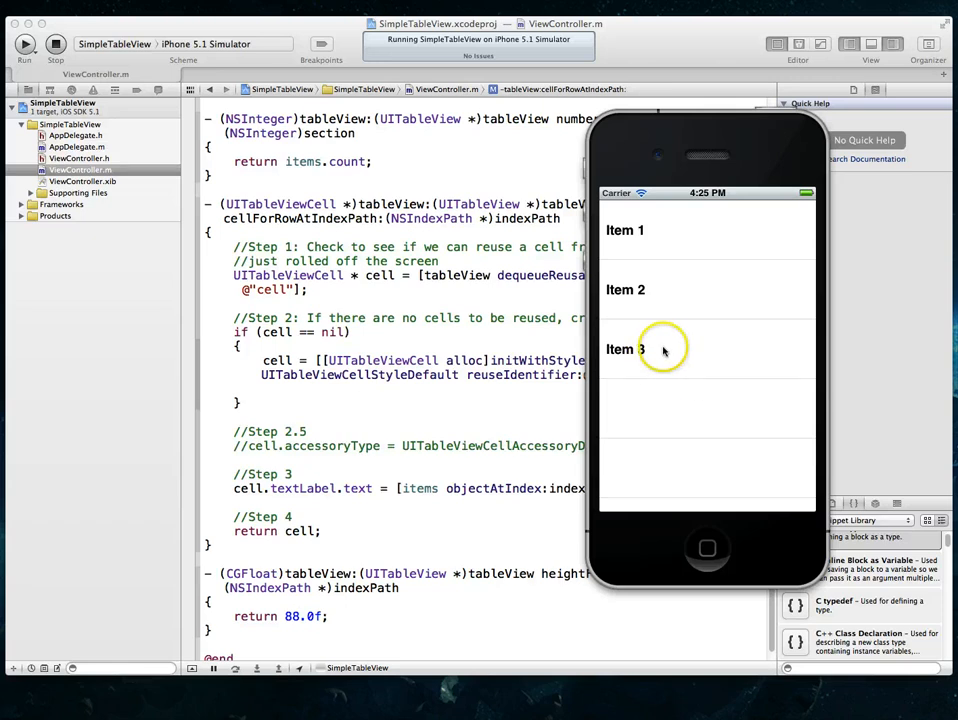
mouse_move(703, 362)
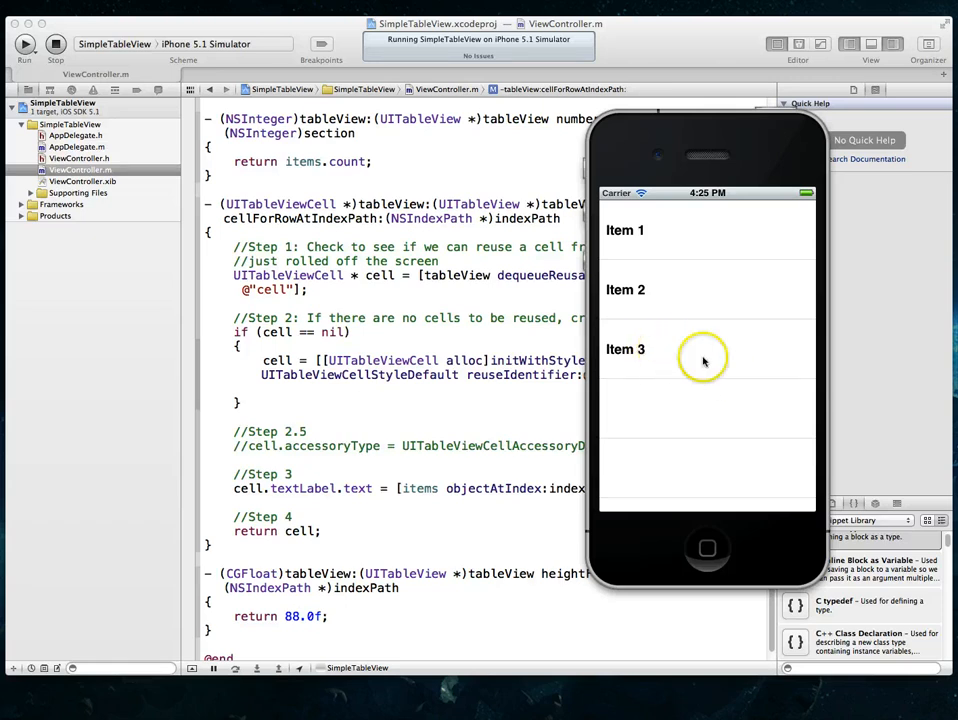
mouse_move(700, 287)
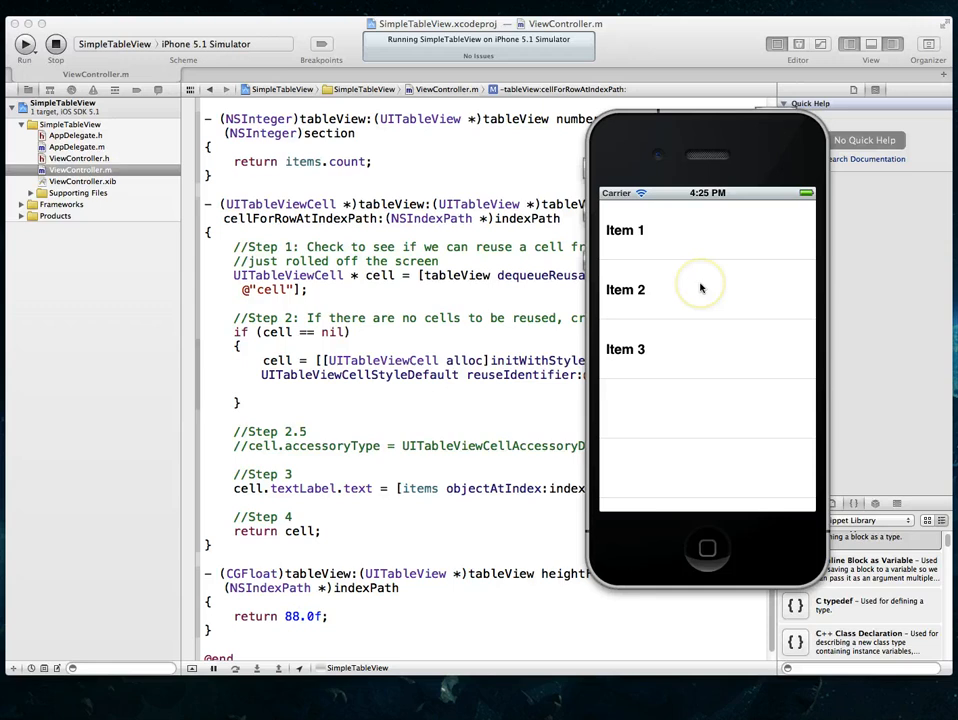
mouse_move(687, 255)
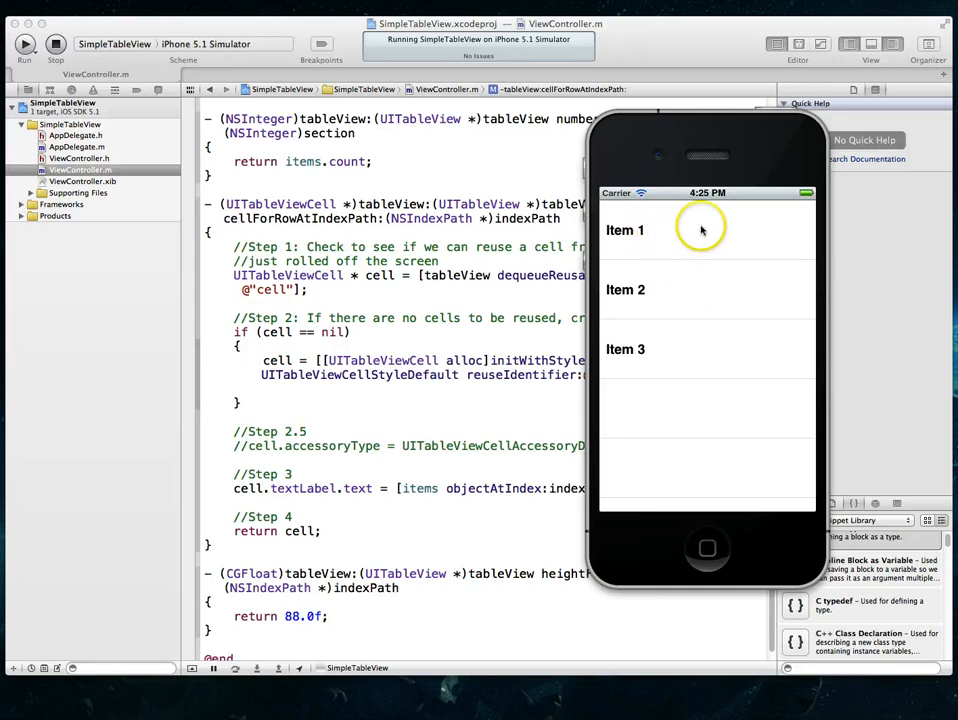
mouse_move(655, 310)
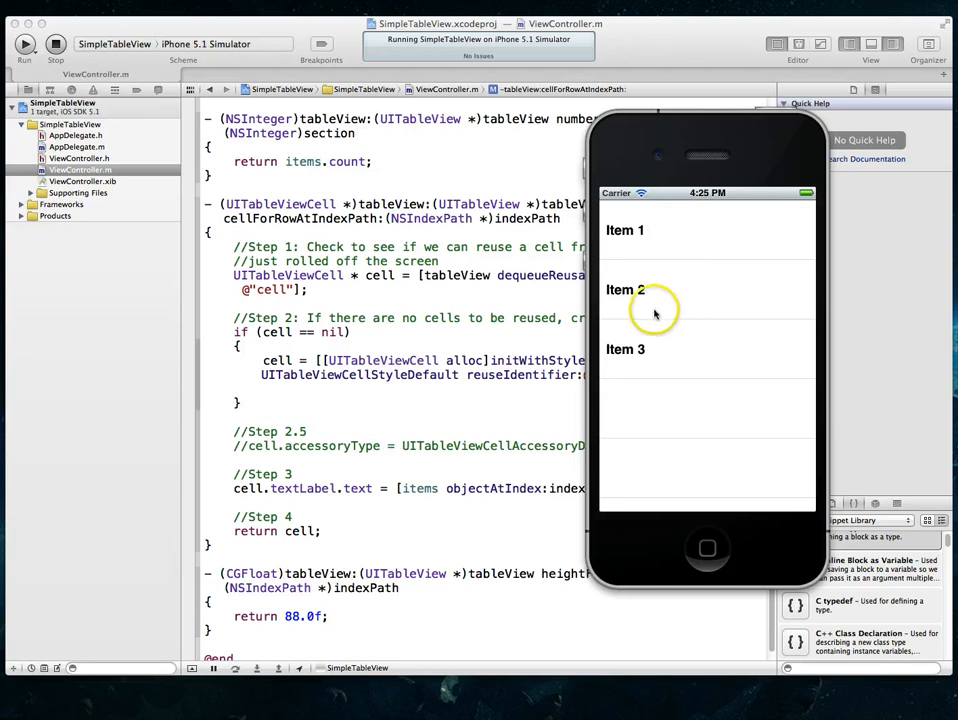
mouse_move(660, 323)
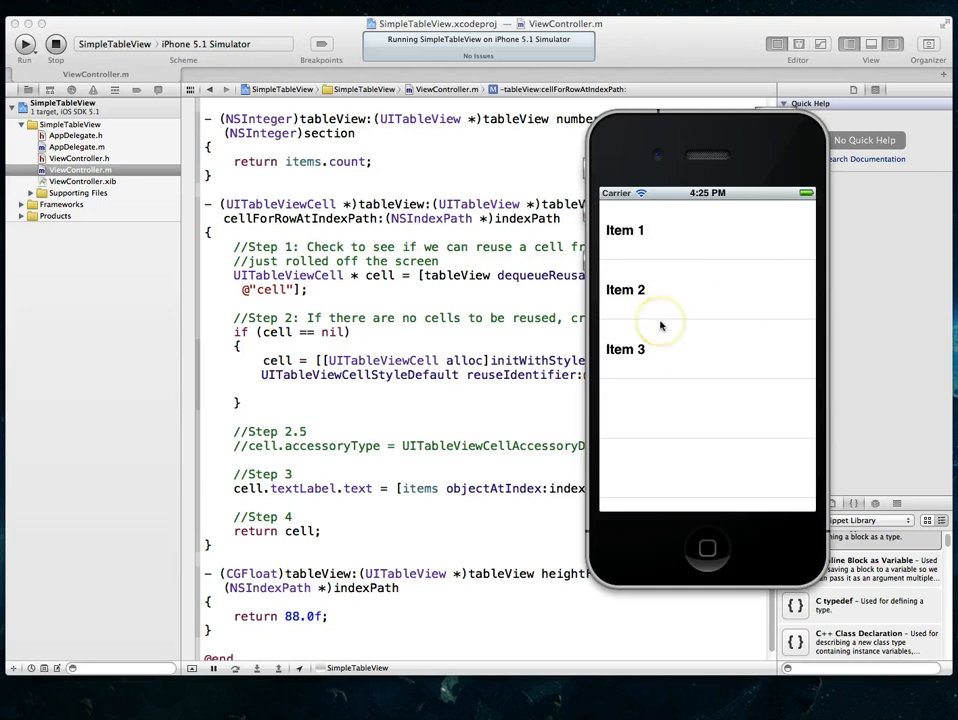
mouse_move(505, 413)
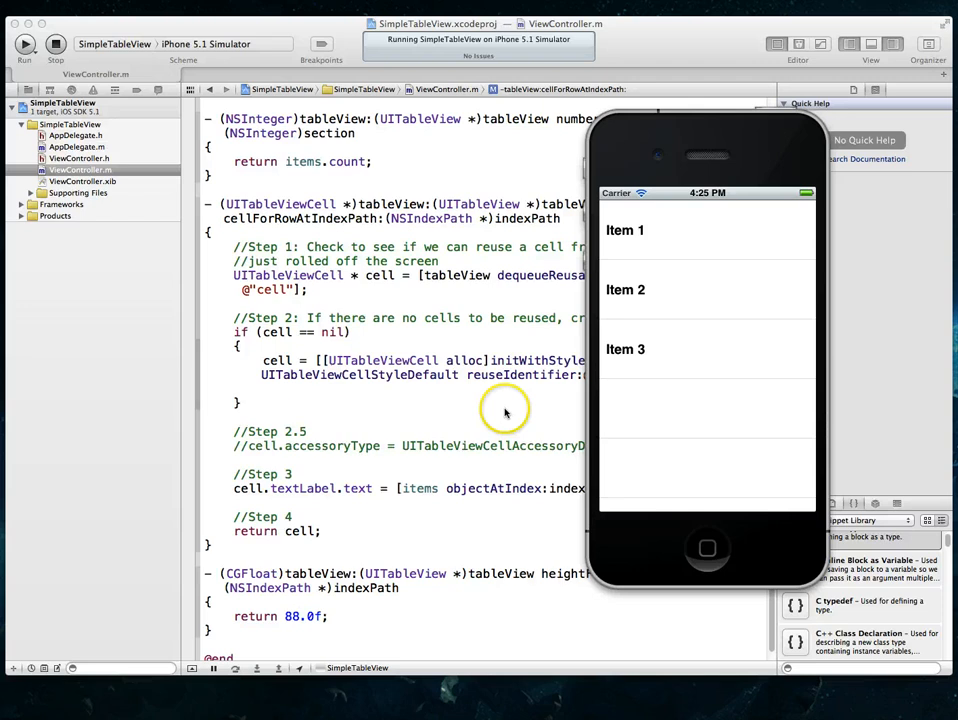